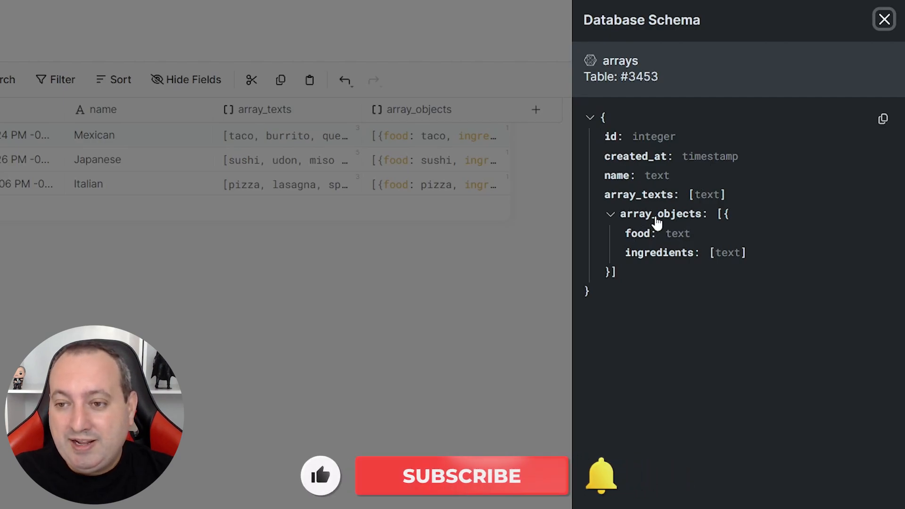
Step: Review the arrays table's Database Schema panel and close it to return to the records
click(461, 475)
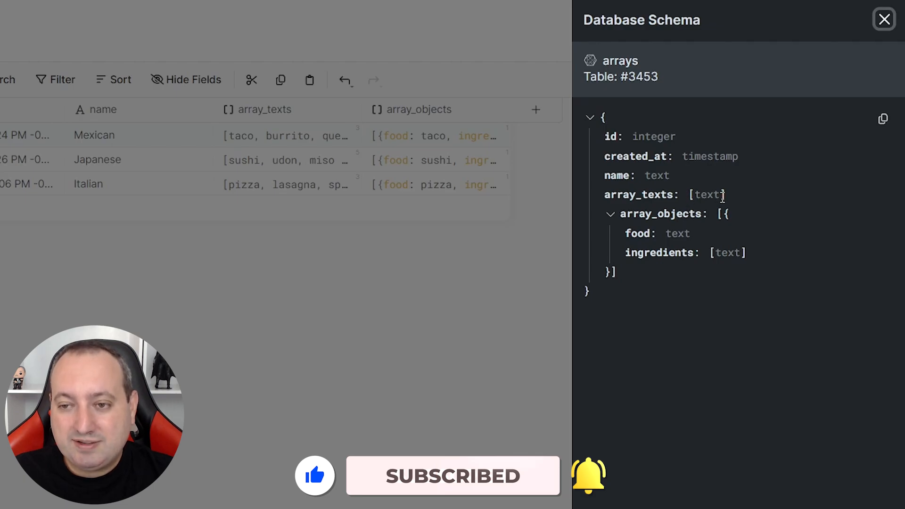
click(883, 19)
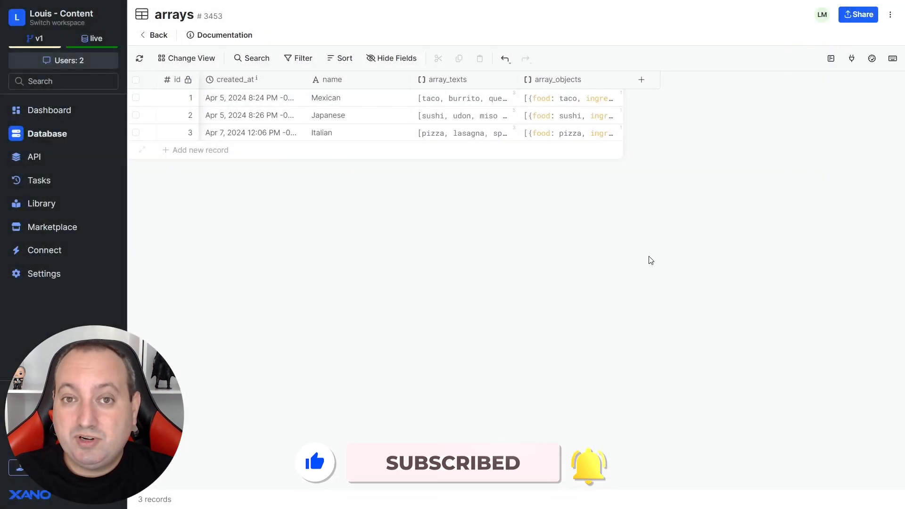
Step: Add an Integer input named id and a Text input named single to the endpoint
click(462, 97)
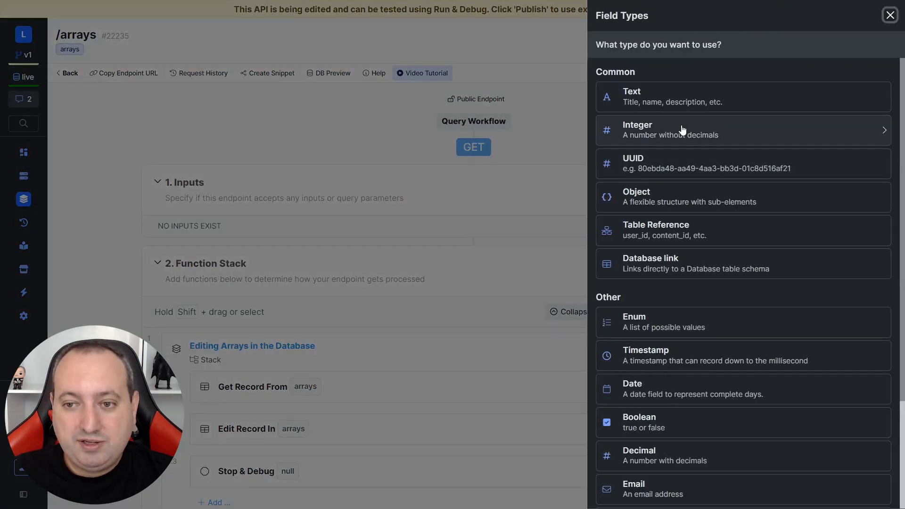
click(636, 129)
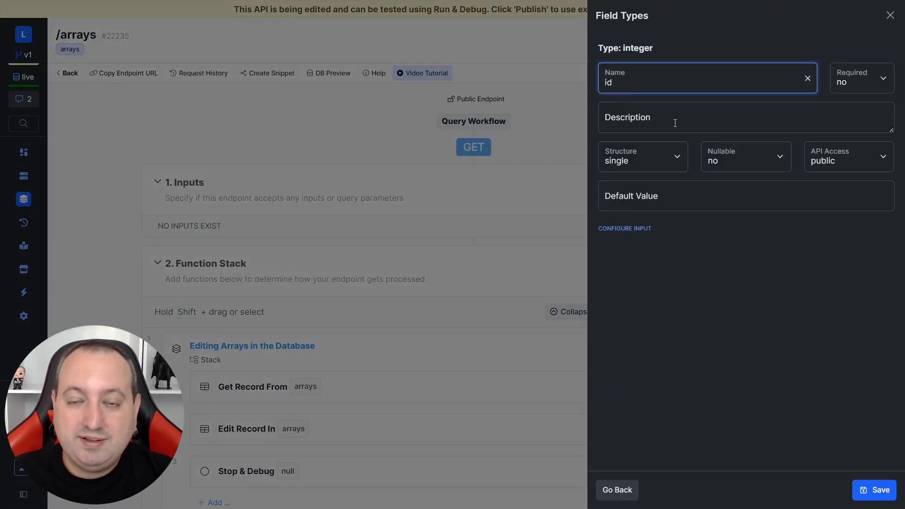
click(877, 489)
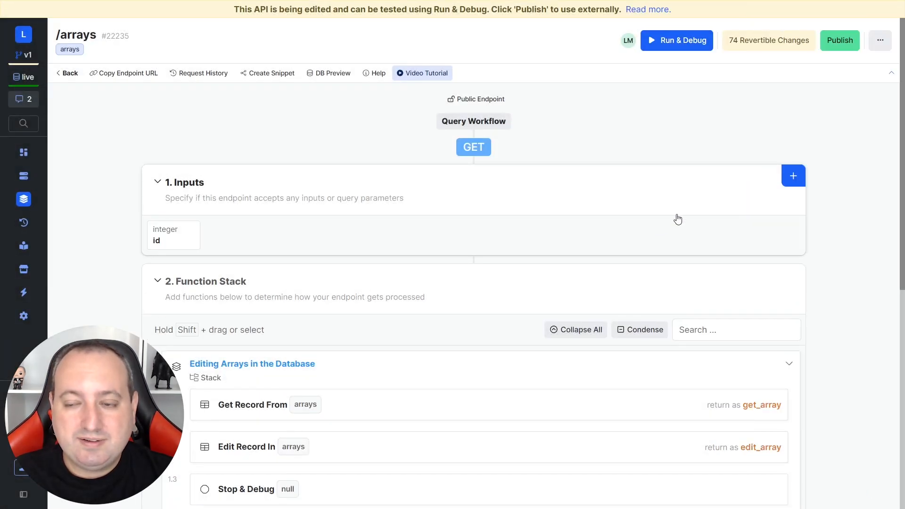
click(793, 176)
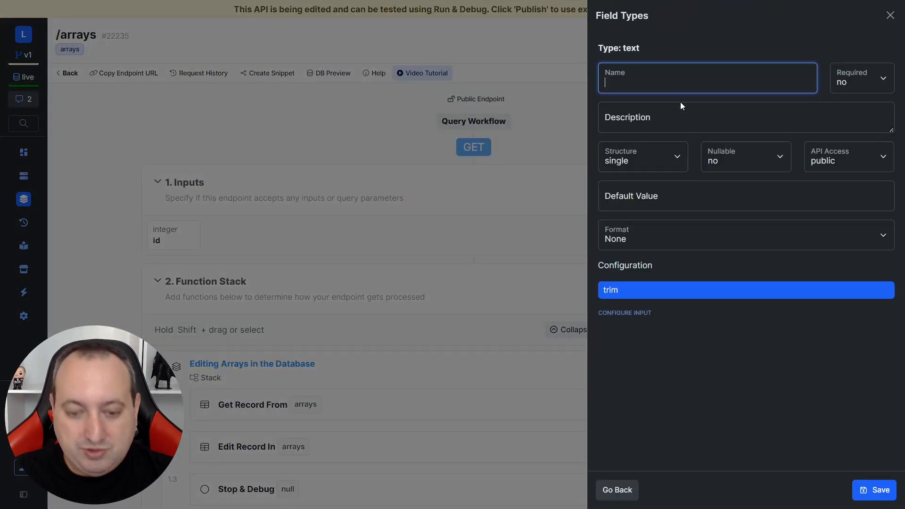
text(single)
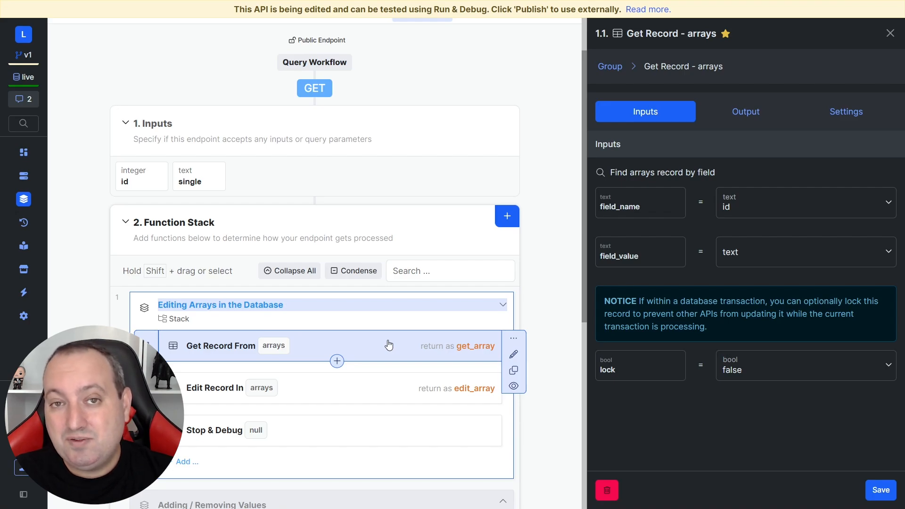
Step: Set Get Record From arrays to match field_value to the id input and save it
click(800, 252)
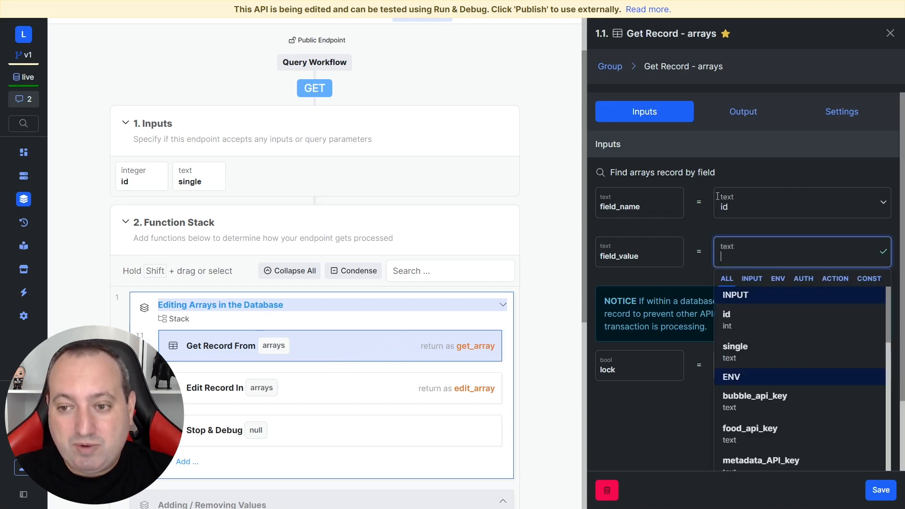
click(726, 314)
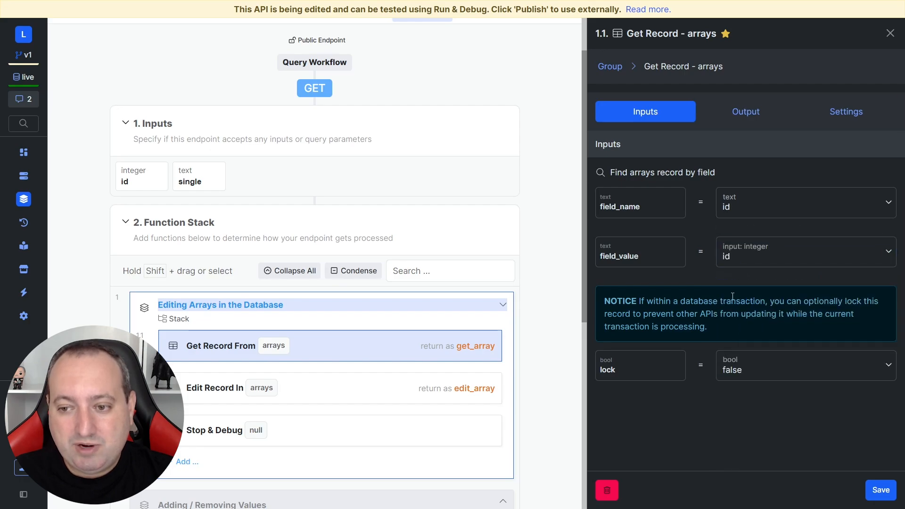
click(890, 33)
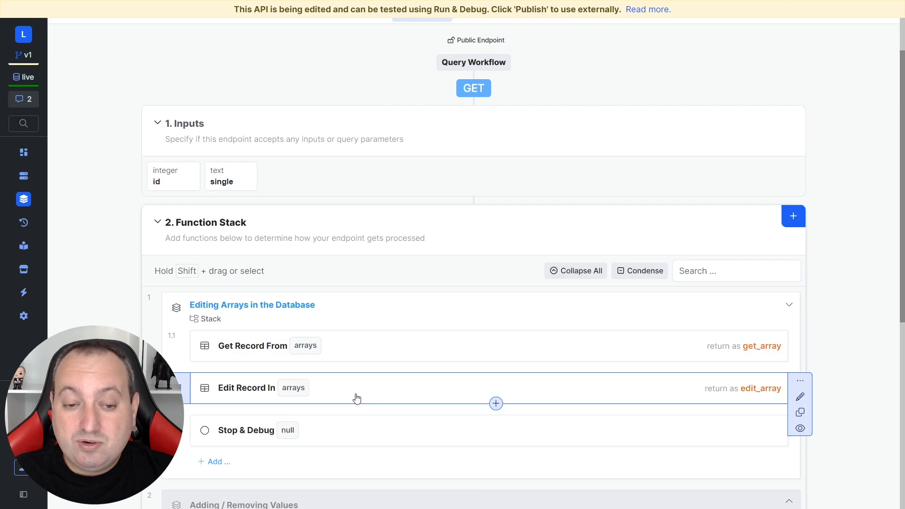
Step: Match the Edit Record In arrays step to the record by the id input
click(247, 388)
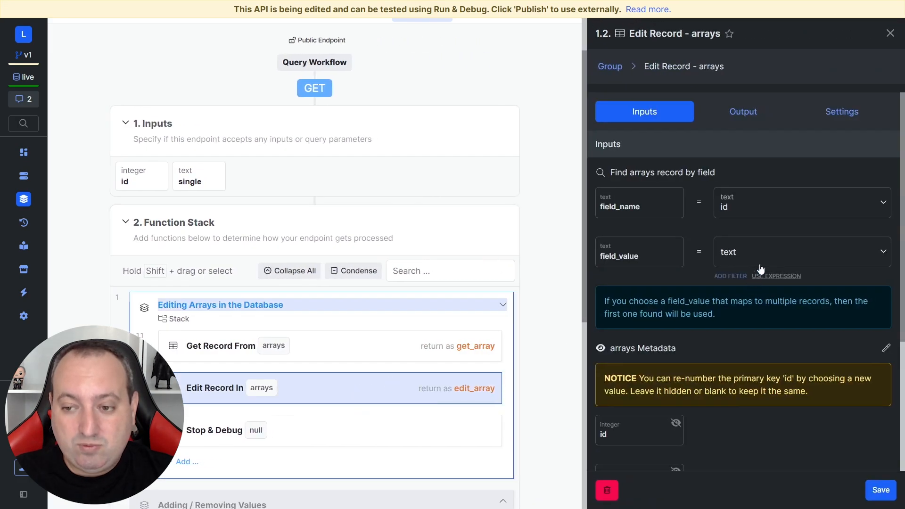
click(801, 252)
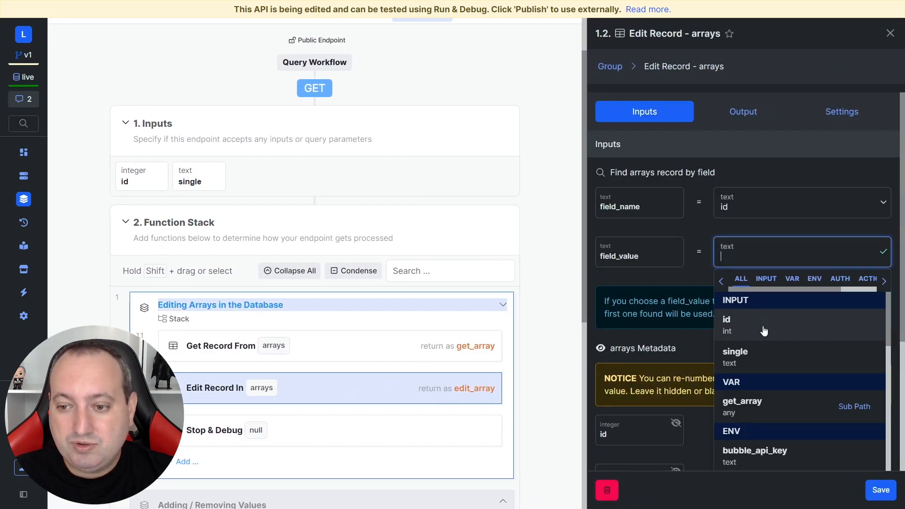
click(727, 326)
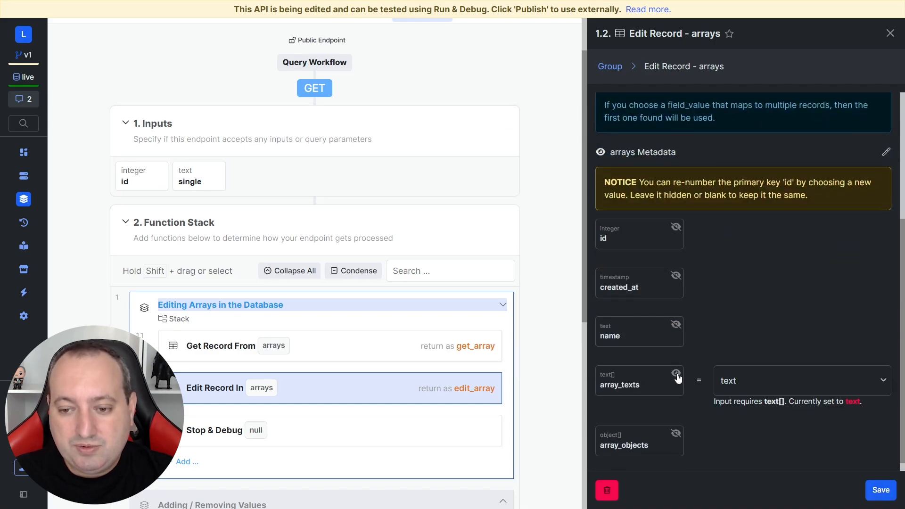
Step: Fill array_texts from get_array.array_texts of the fetched record
click(799, 379)
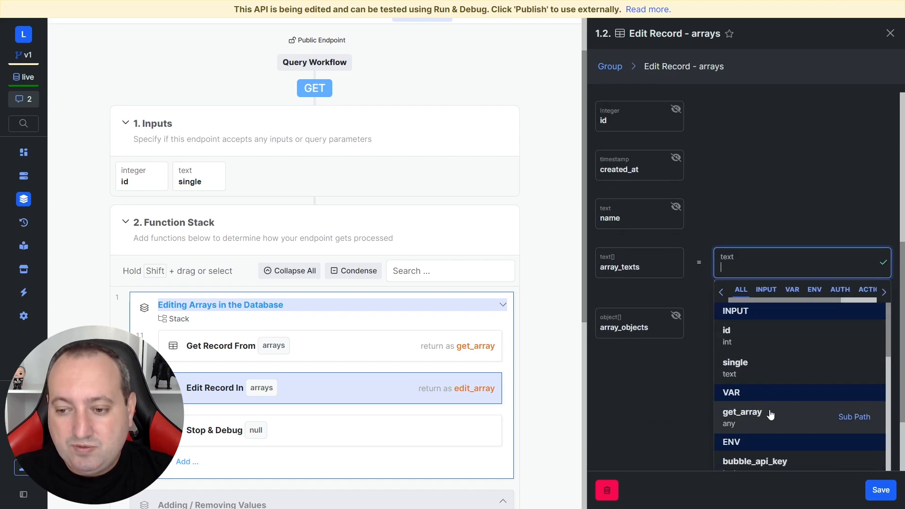
mouse_move(500, 390)
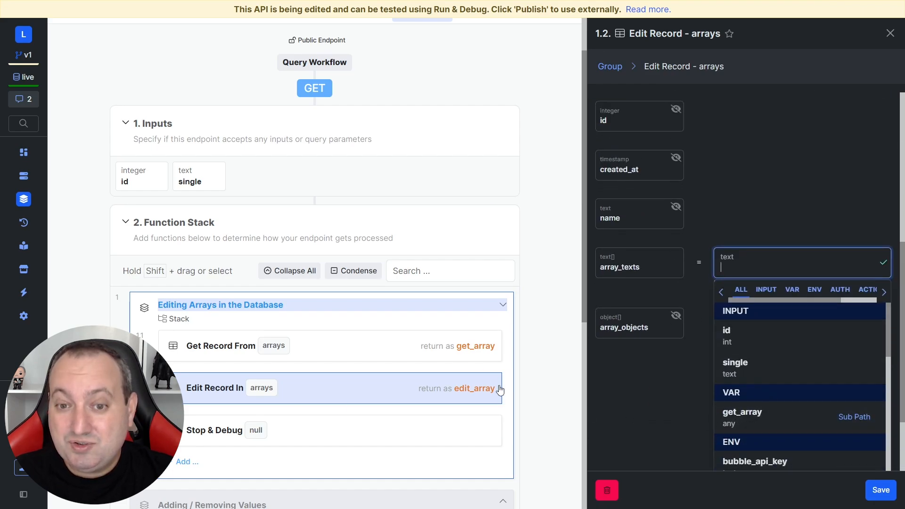
click(742, 412)
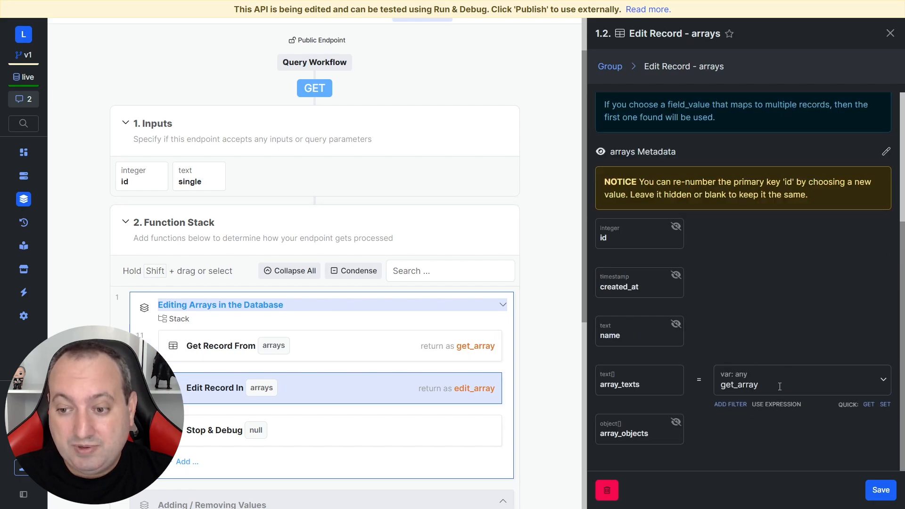
click(797, 384)
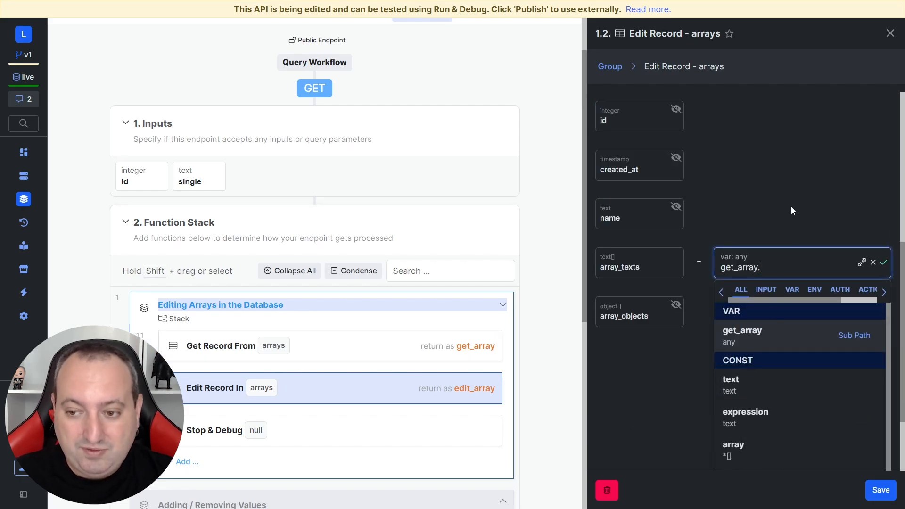
text(array_texts)
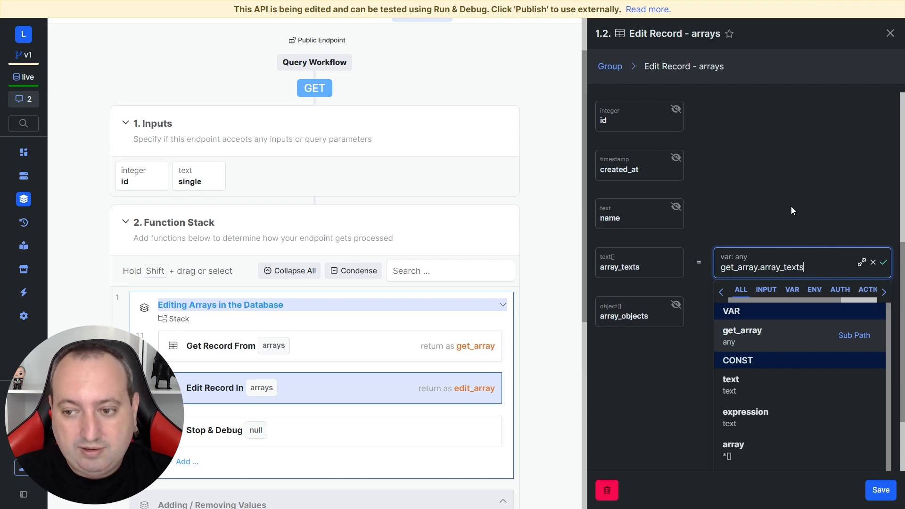
click(884, 262)
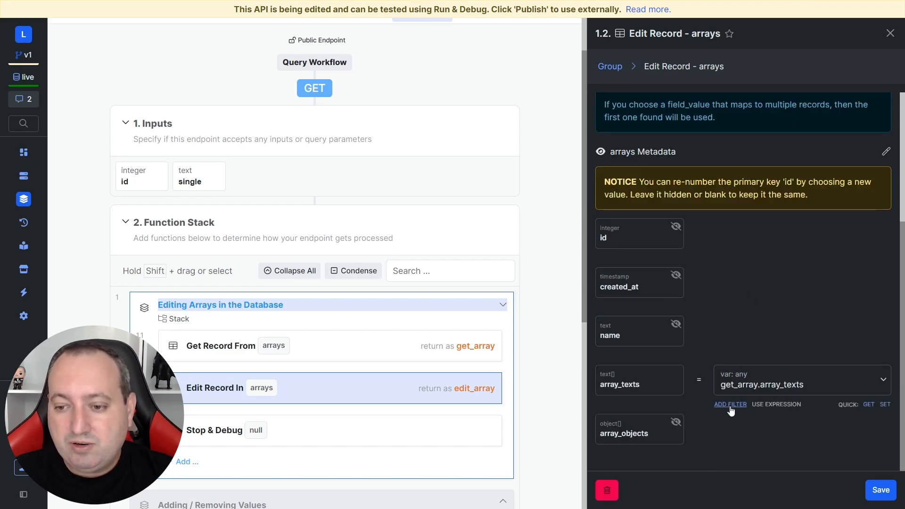
Step: Append the single input to array_texts with a push filter and return to the stack
click(730, 404)
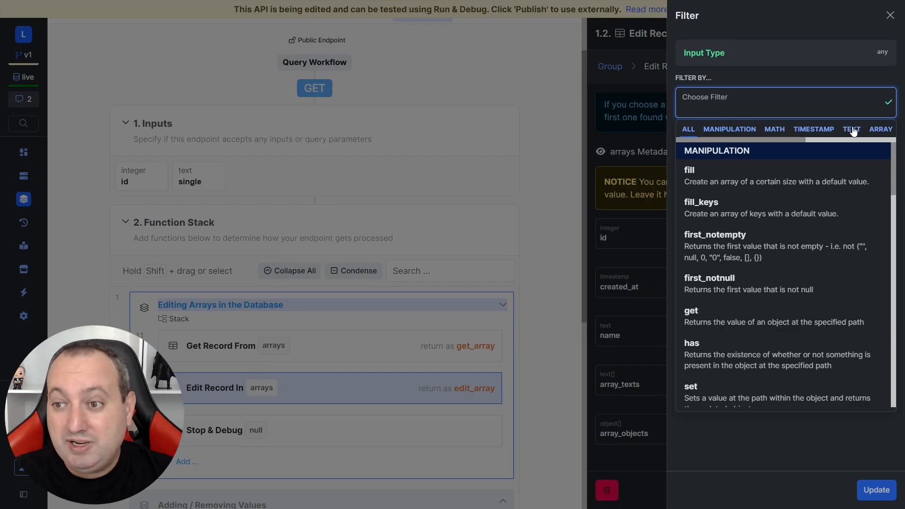
click(881, 129)
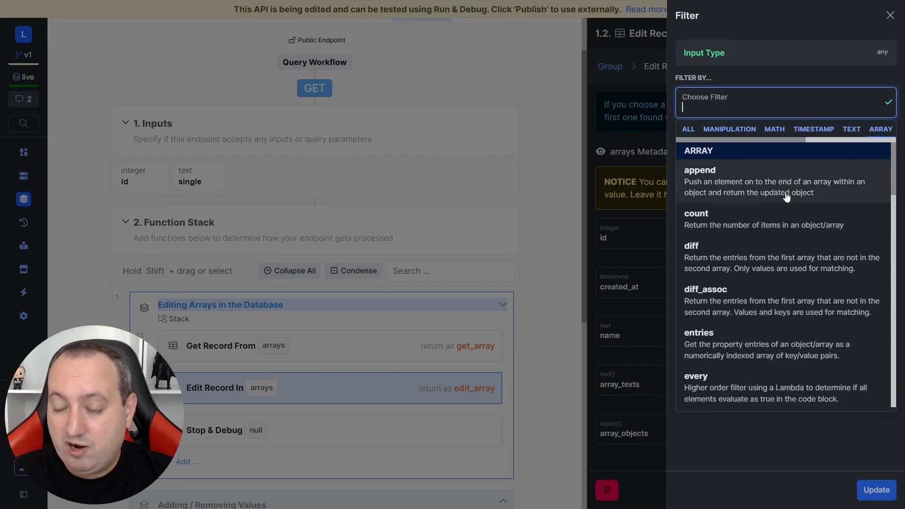
scroll(down, 3)
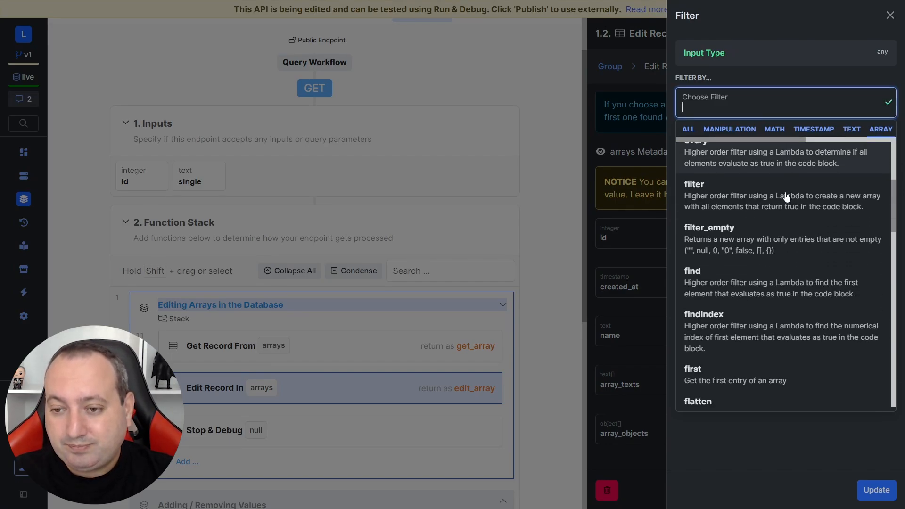
scroll(down, 3)
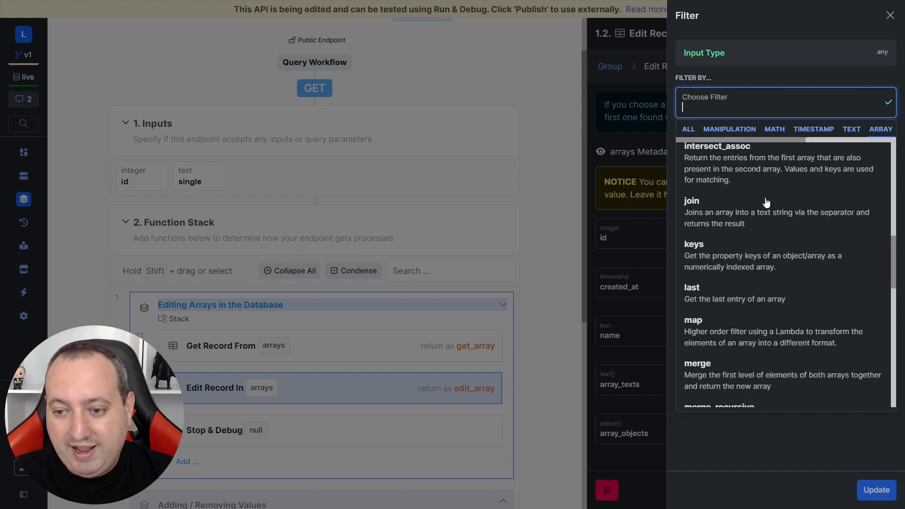
scroll(down, 3)
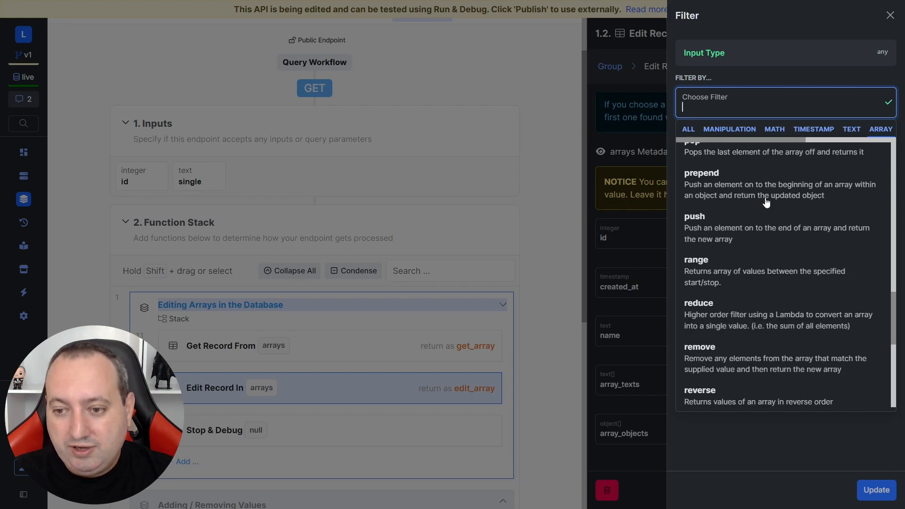
click(695, 216)
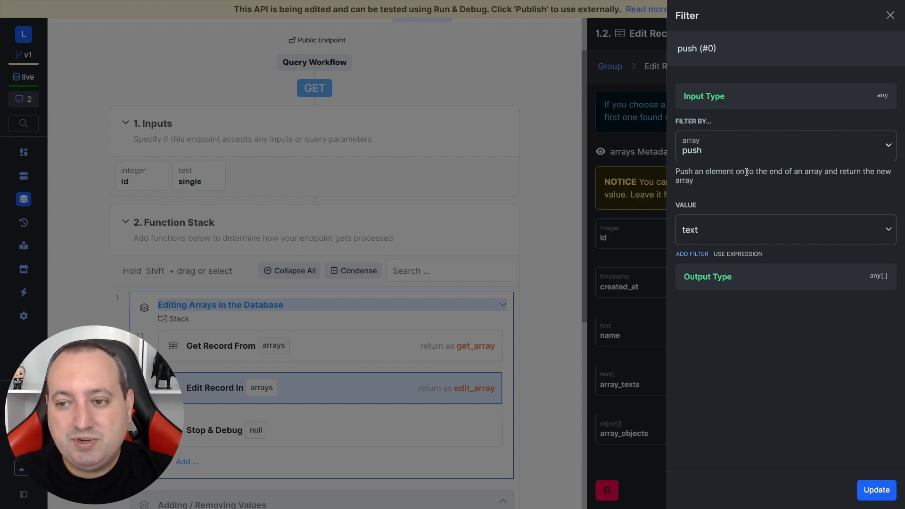
mouse_move(807, 203)
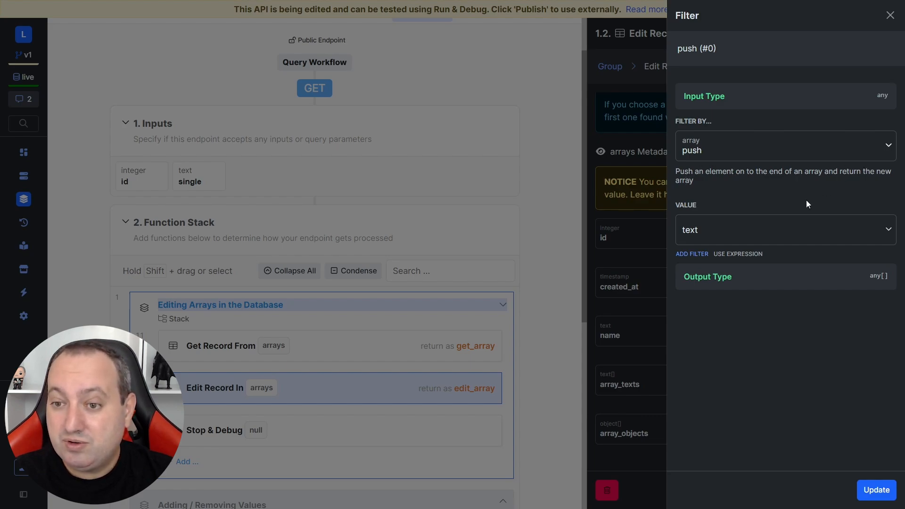
click(782, 229)
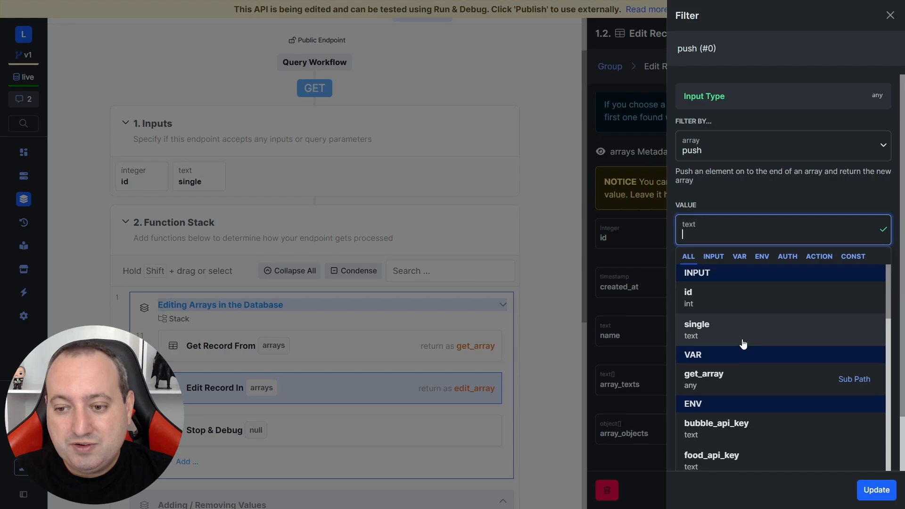
click(695, 330)
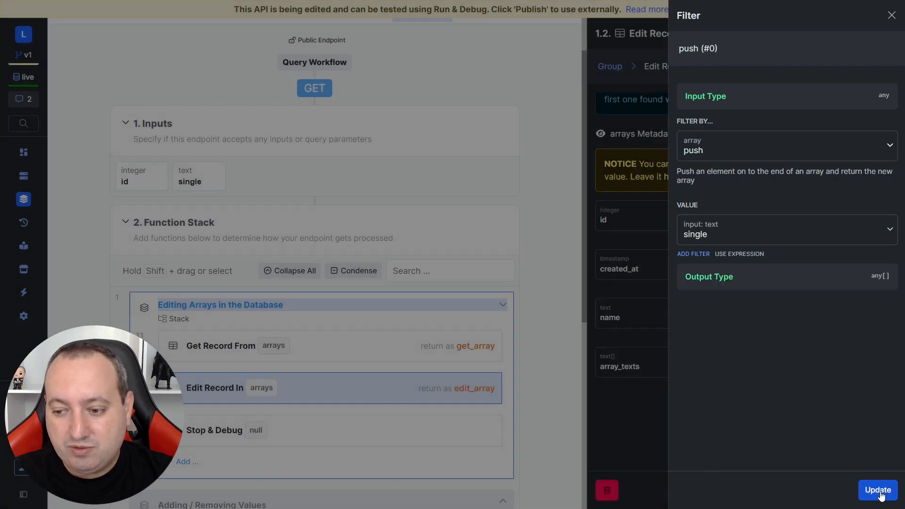
click(877, 489)
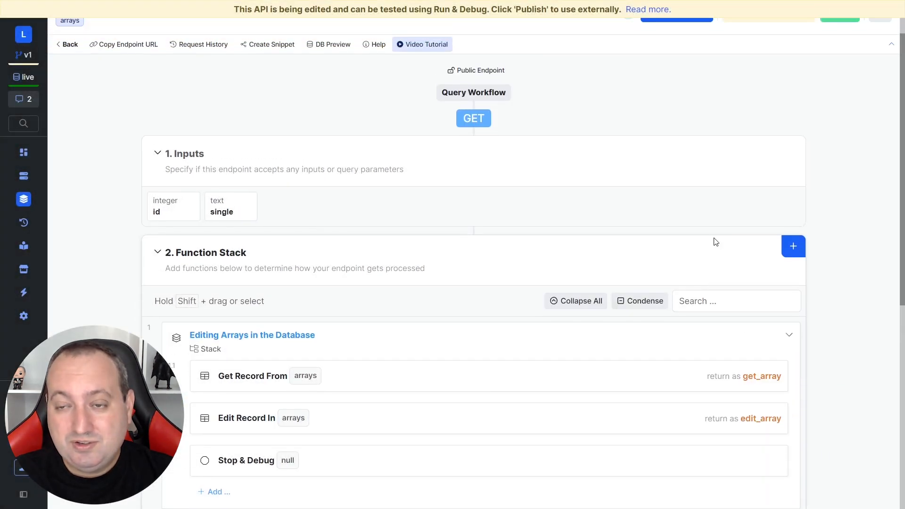
Step: Run & Debug the endpoint with id 1 and single value "nachos"
click(358, 40)
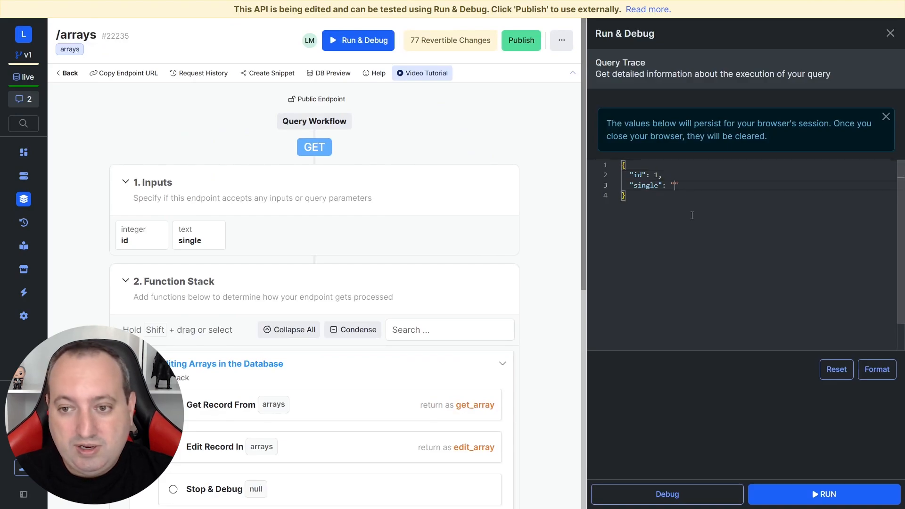
text(nachos)
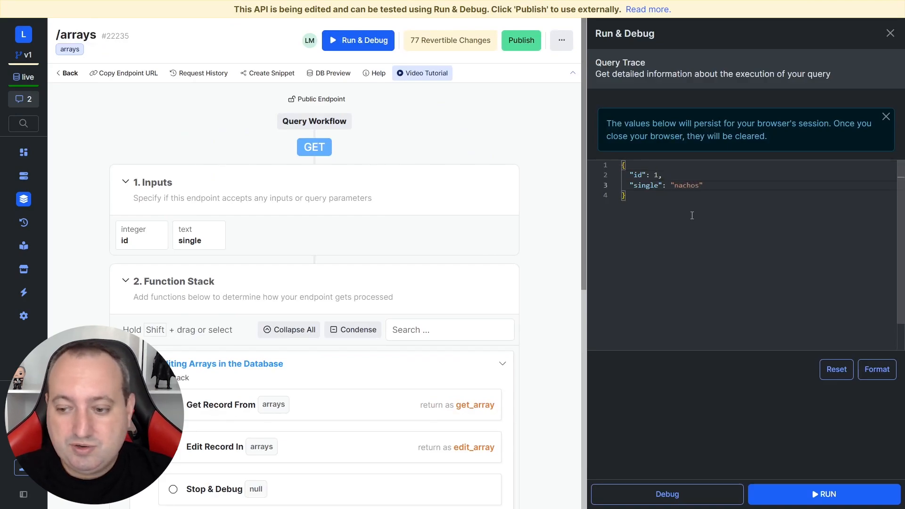
click(824, 494)
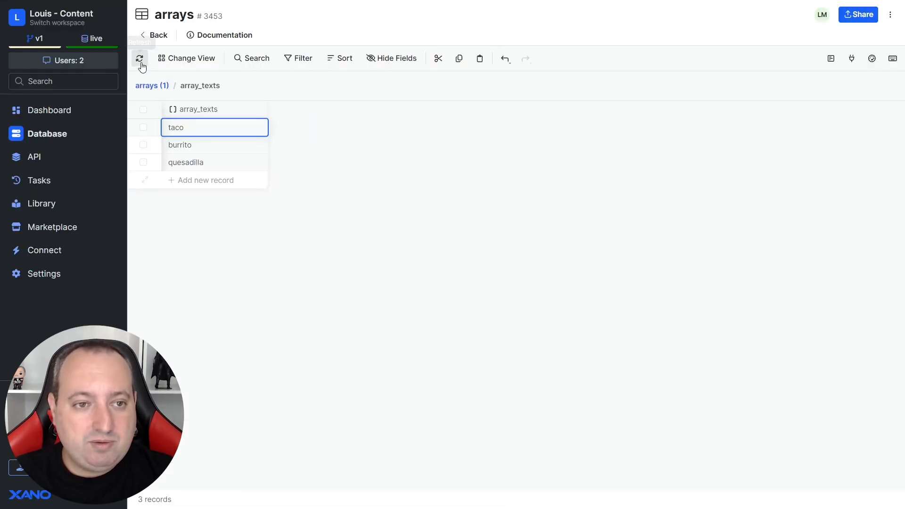
Step: Refresh the arrays table to see nachos added after taco, burrito and quesadilla
click(140, 58)
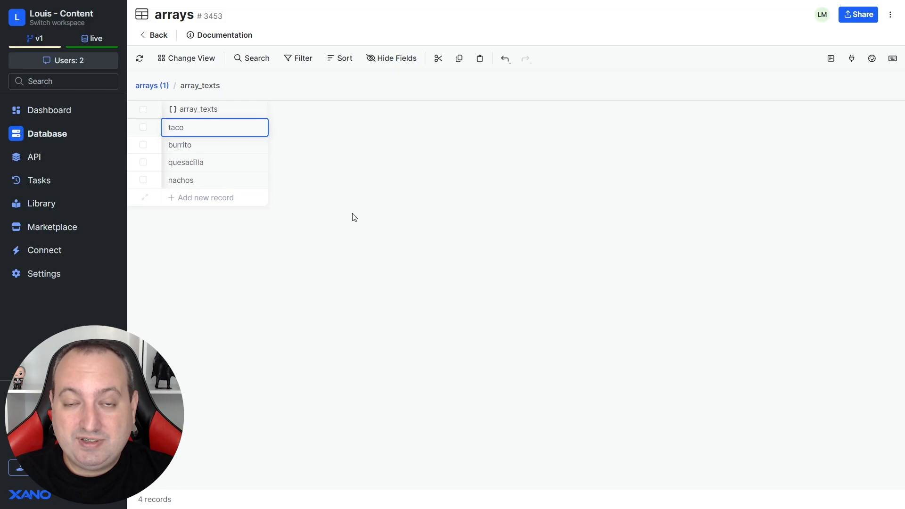
mouse_move(225, 253)
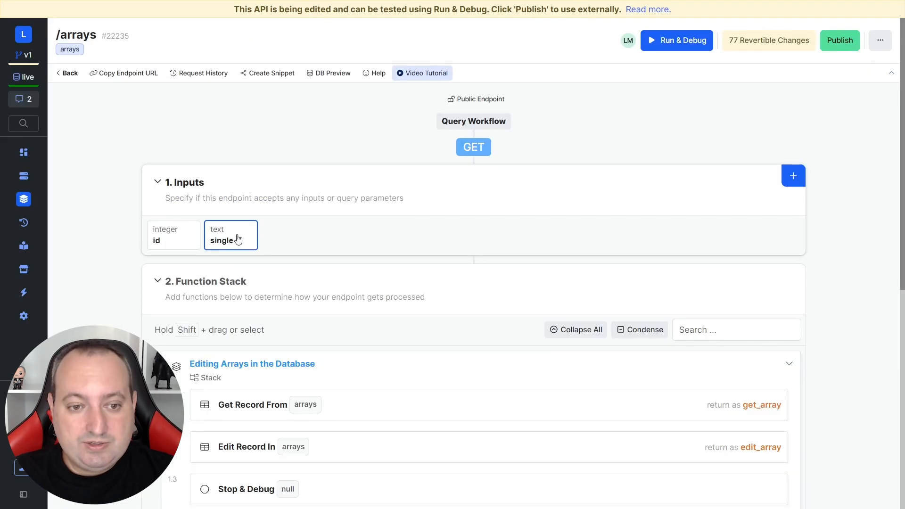
Step: Change the single input to a list structure and rename it list
click(230, 235)
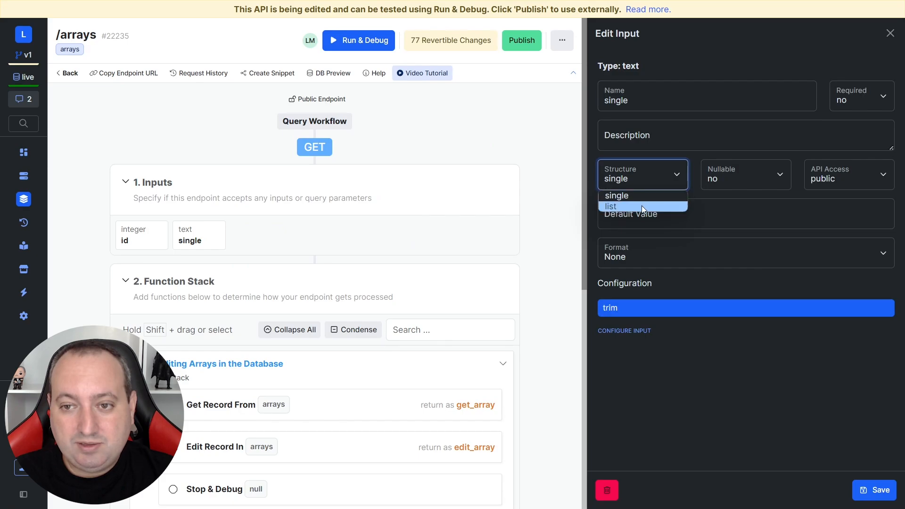
click(610, 206)
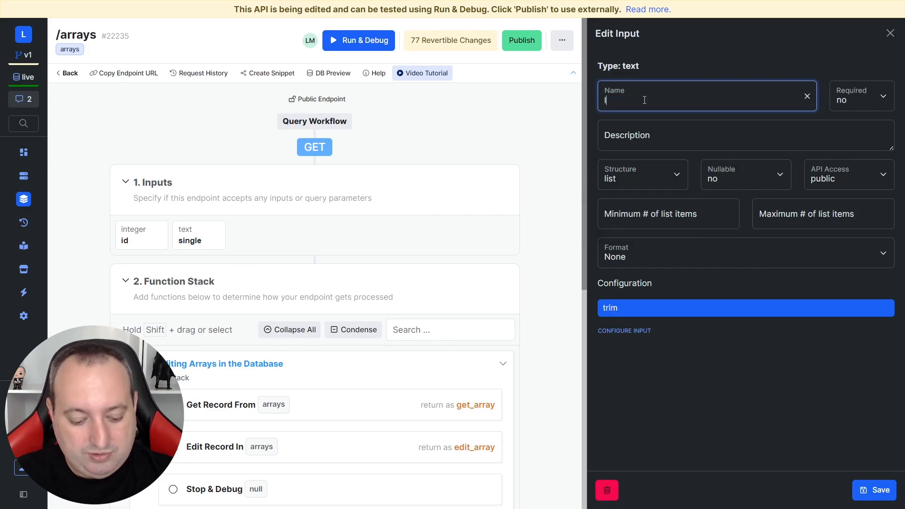
text(list)
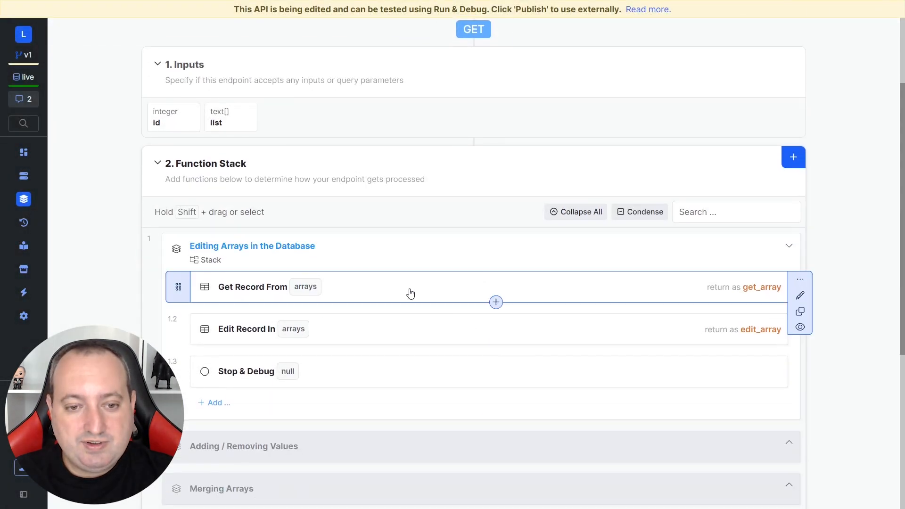
Step: Check Get Record, then run with list ["Chilaquile","Machaca"], which returns an error
click(253, 287)
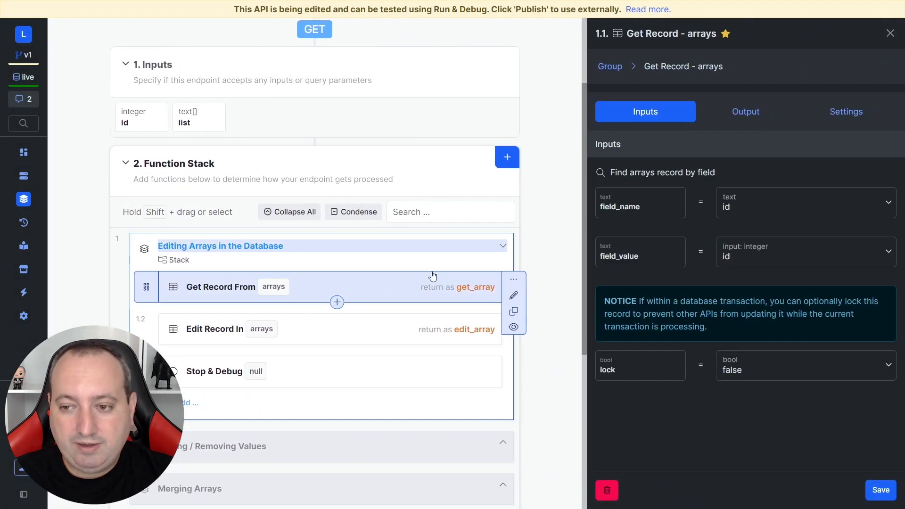
click(889, 33)
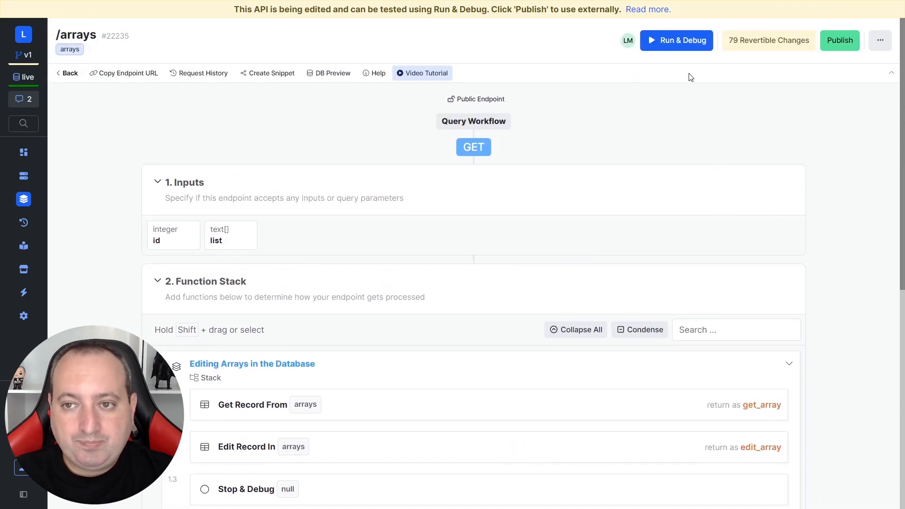
click(676, 40)
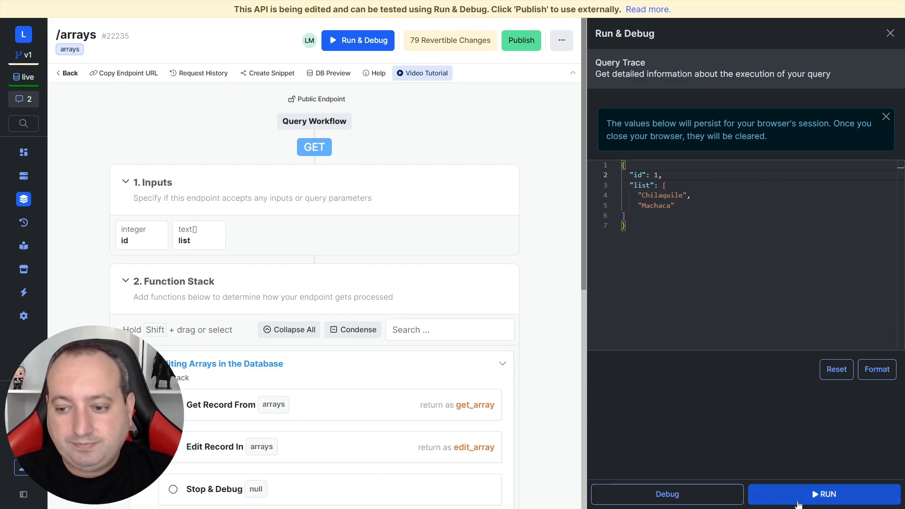
click(824, 494)
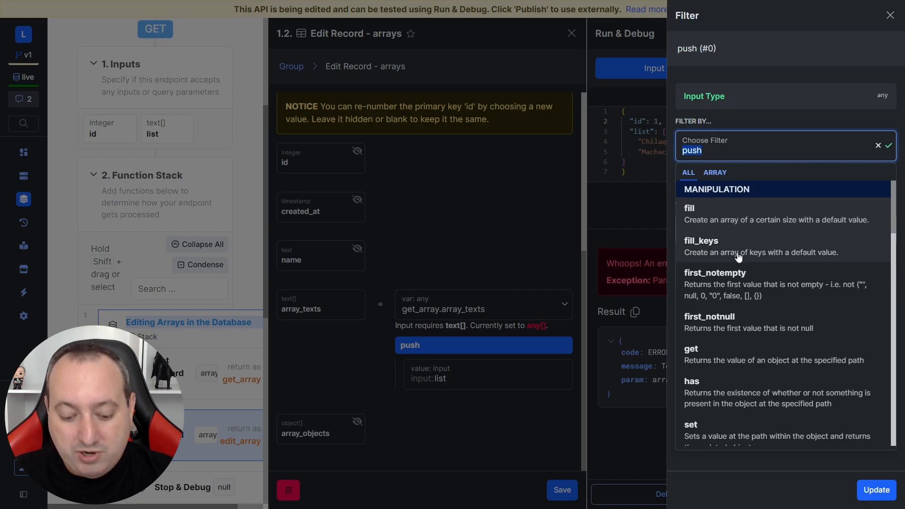
Step: Replace the push filter on array_texts with merge and rerun the endpoint
text(merge)
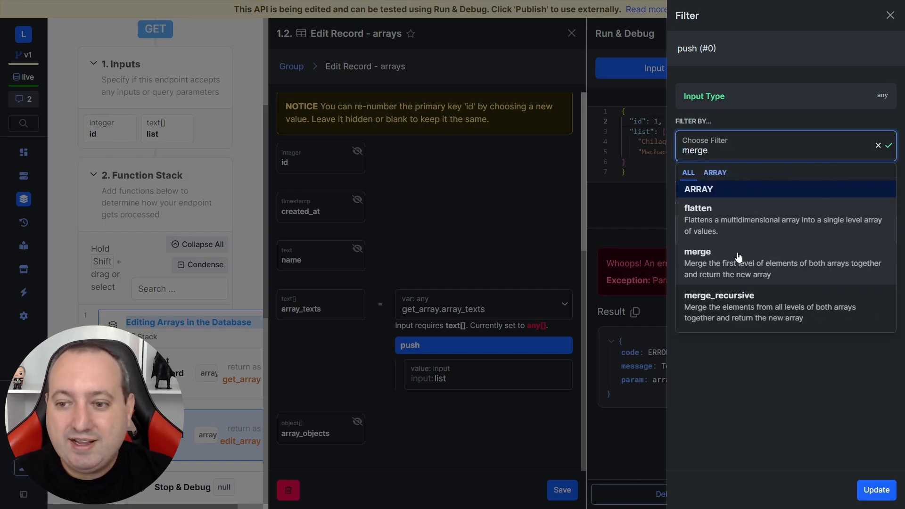
click(698, 252)
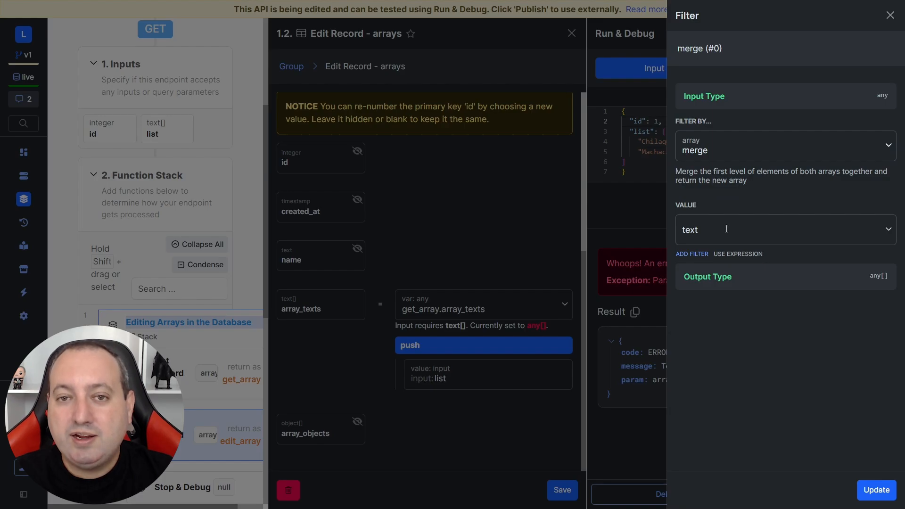
mouse_move(724, 206)
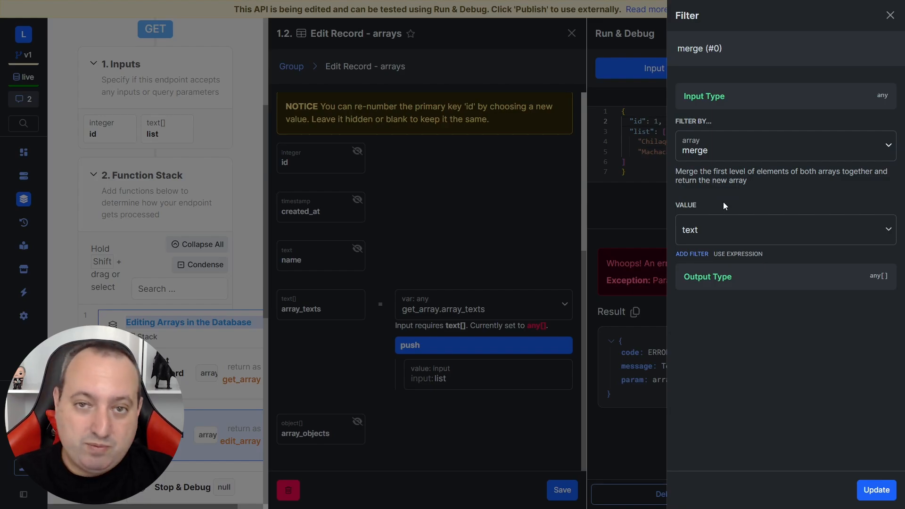
click(782, 229)
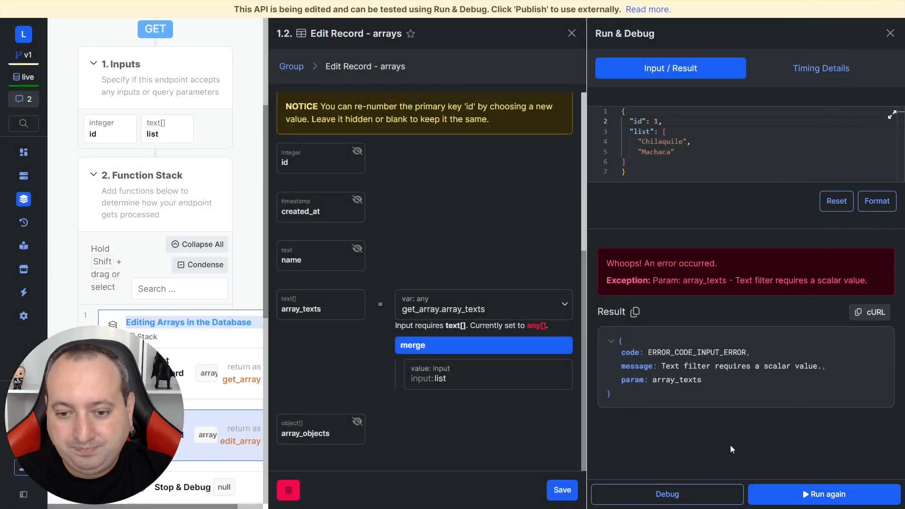
click(572, 33)
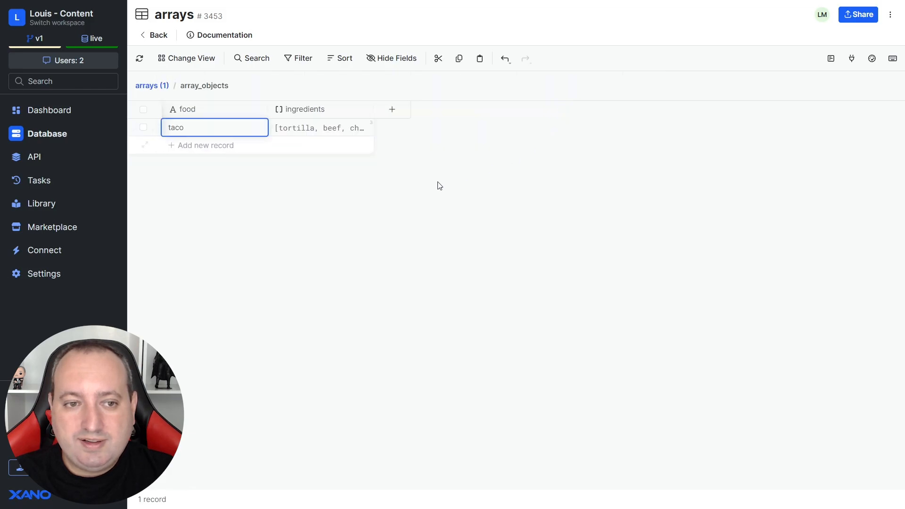
mouse_move(520, 199)
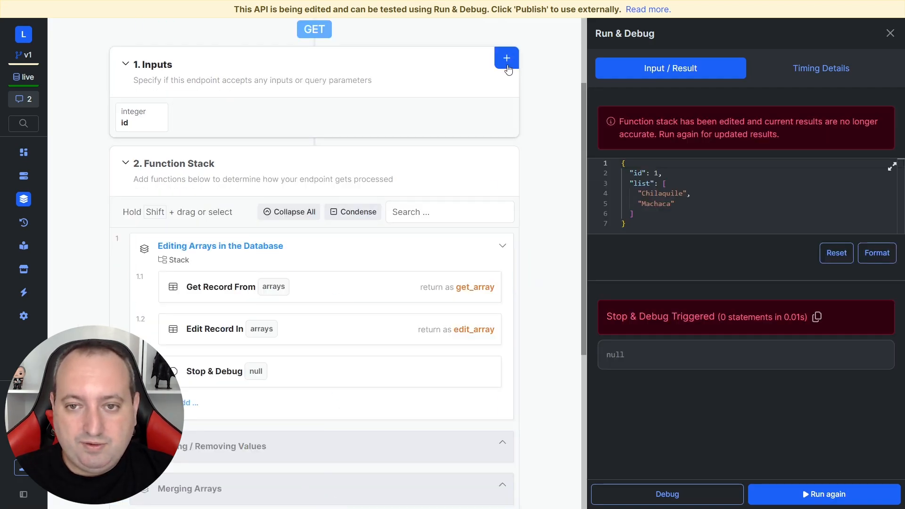
Step: Add a new object-type input named 'object' to the endpoint
click(506, 57)
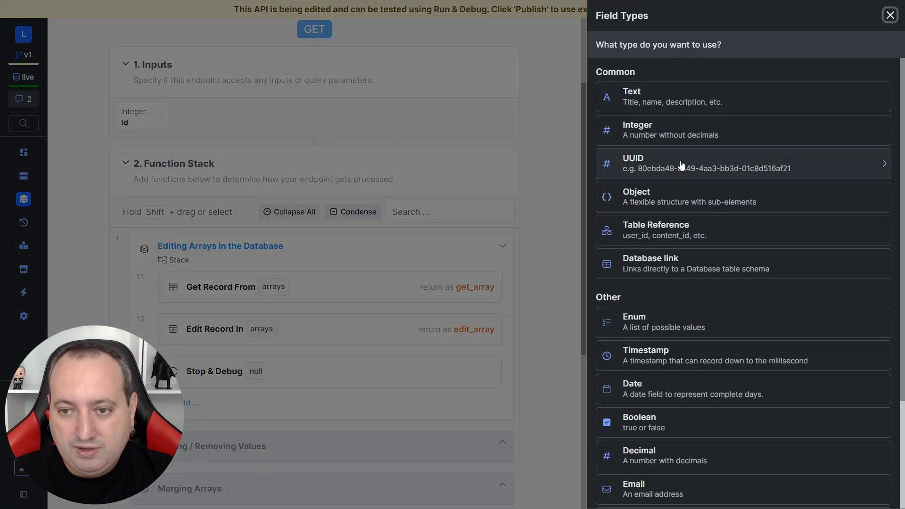
click(636, 196)
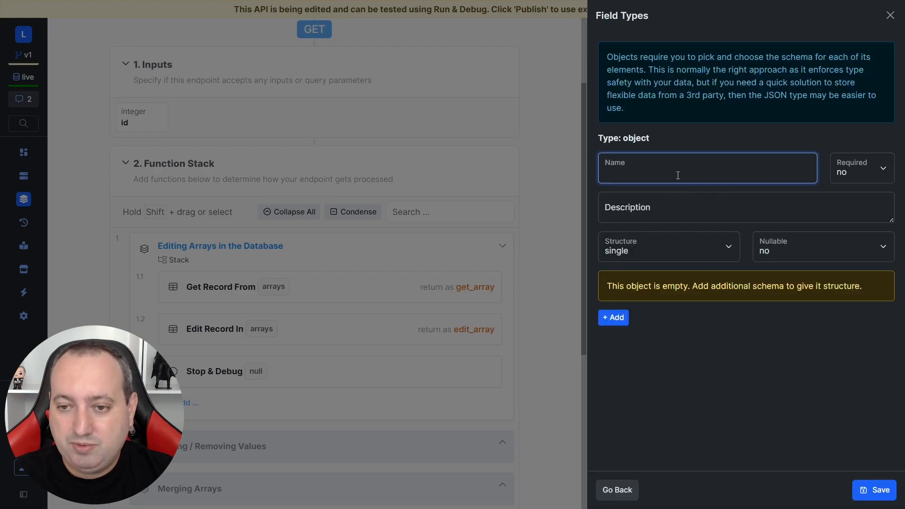
text(o)
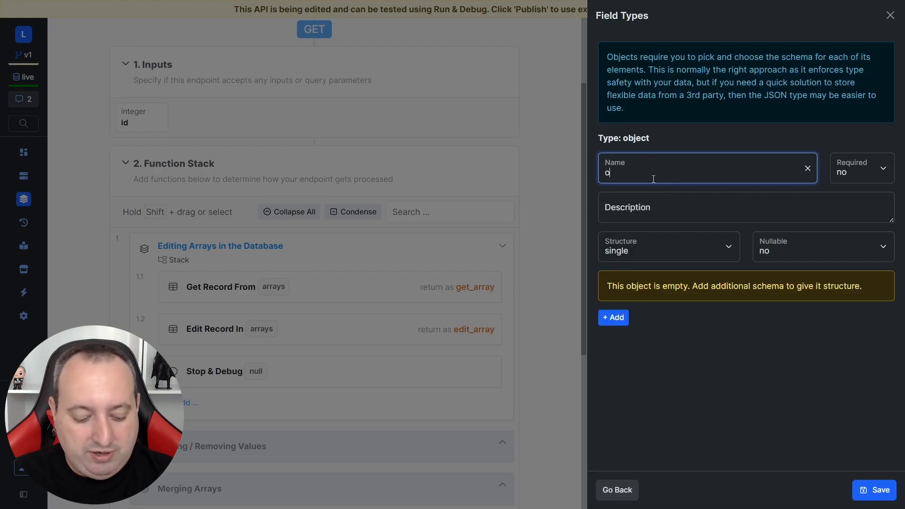
text(bject)
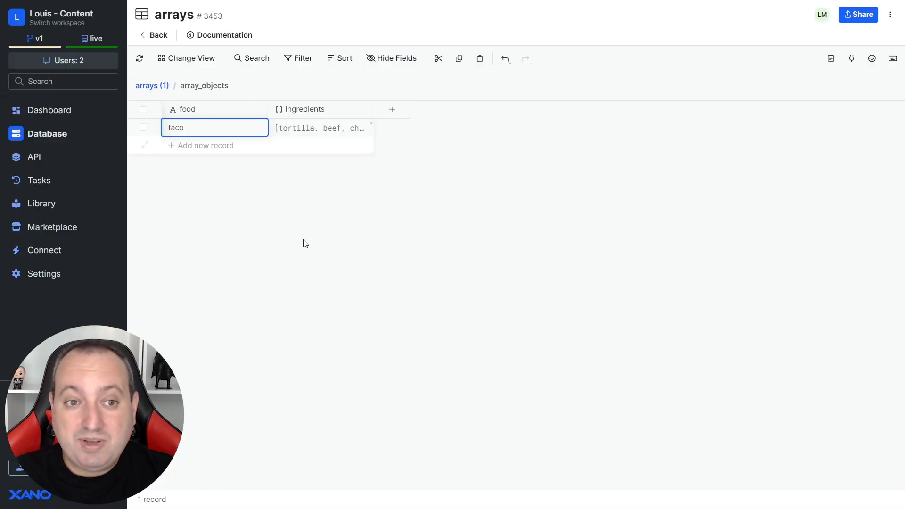
mouse_move(196, 113)
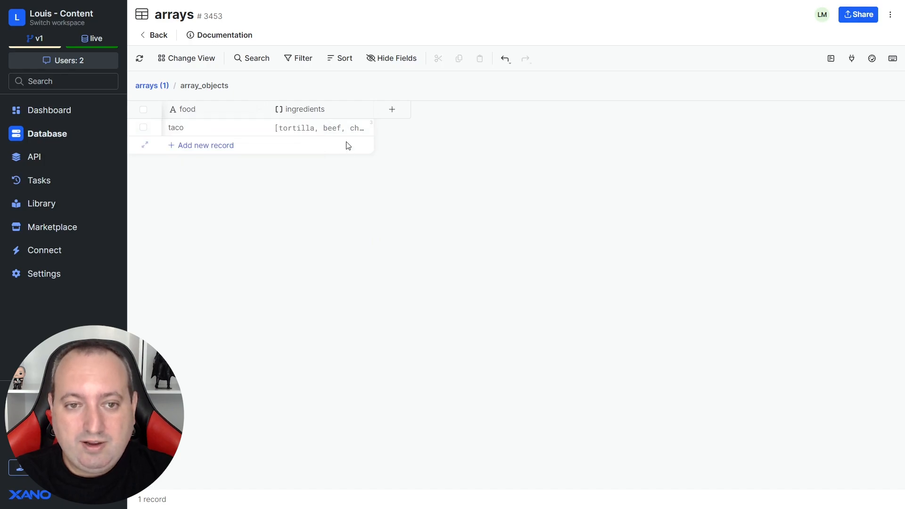
Step: Inside the object, define a text field 'ingredients' with list structure
click(304, 109)
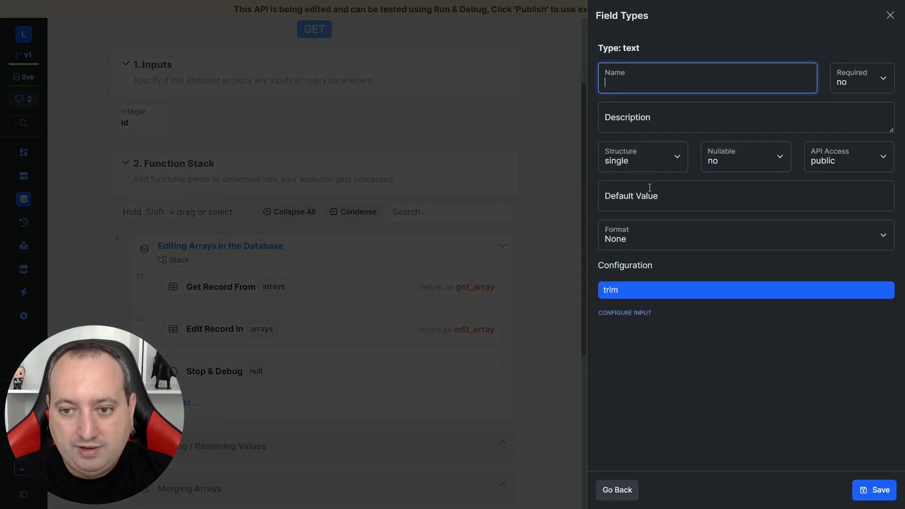
click(641, 156)
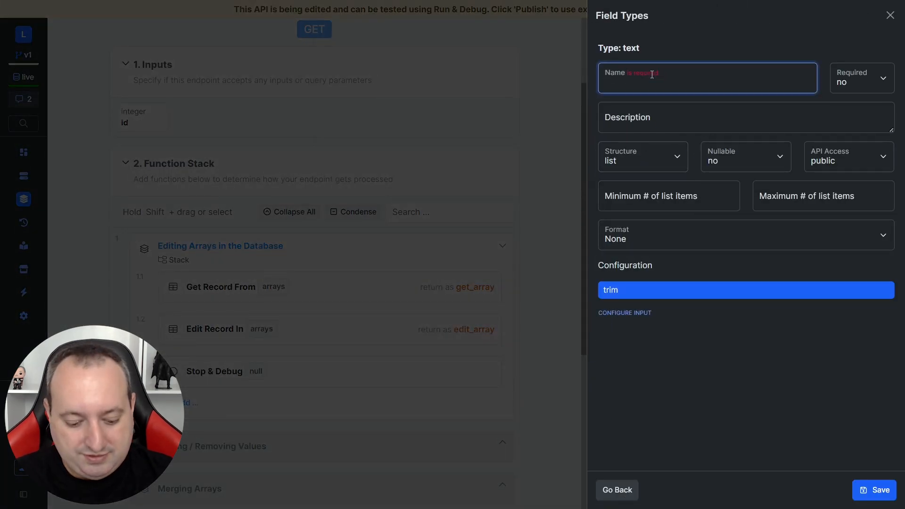
text(ingredi)
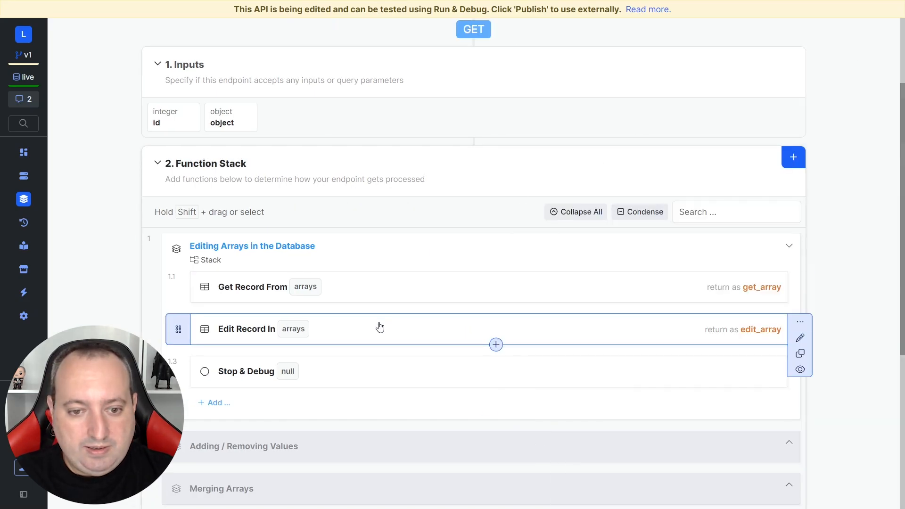
Step: Set the Edit Record step's array_objects field to the get_array value
click(247, 328)
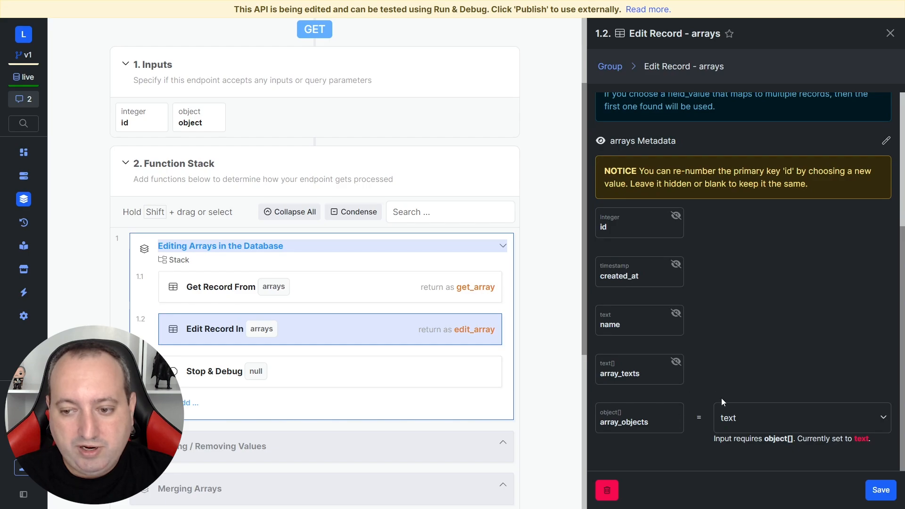
click(802, 418)
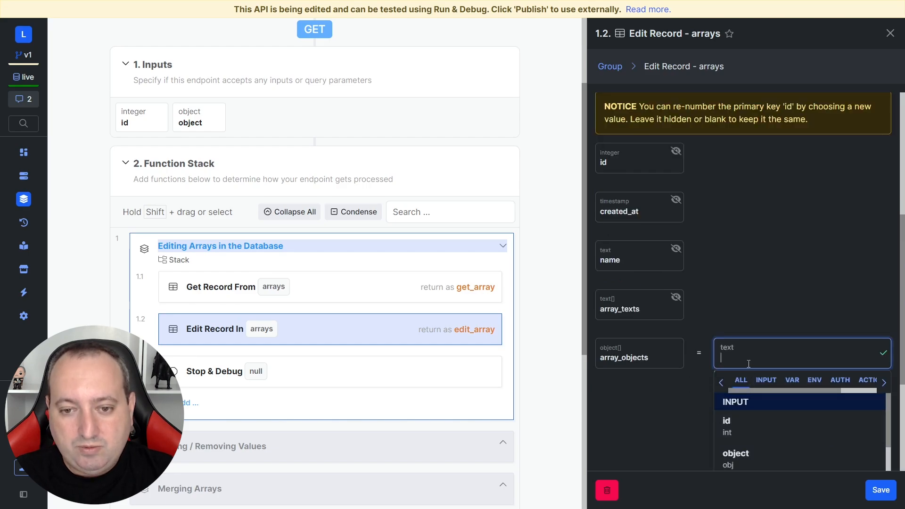
text(get_array)
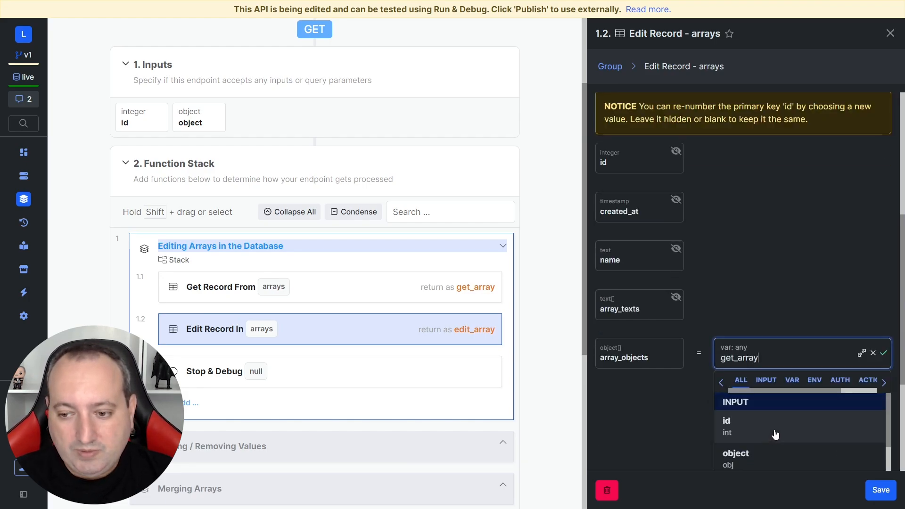
text(.arra)
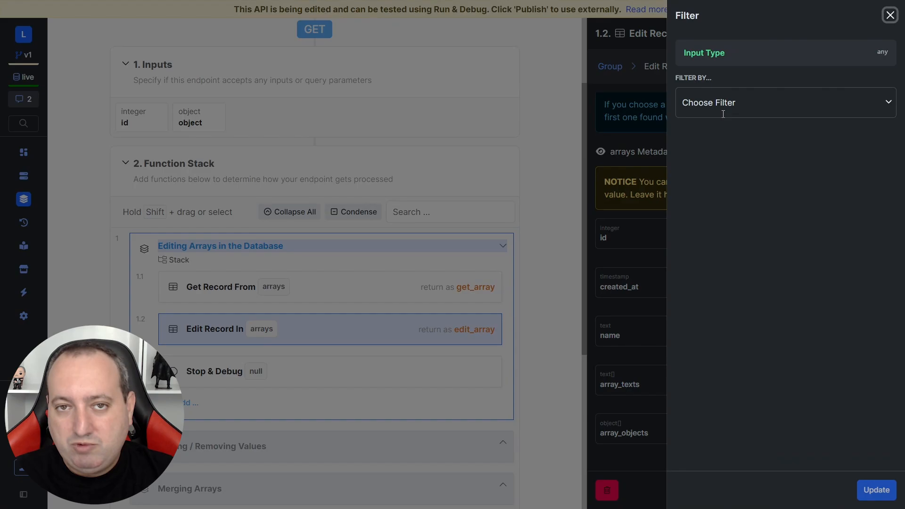
Step: Add a push filter to the array_objects value and set the pushed value
click(784, 103)
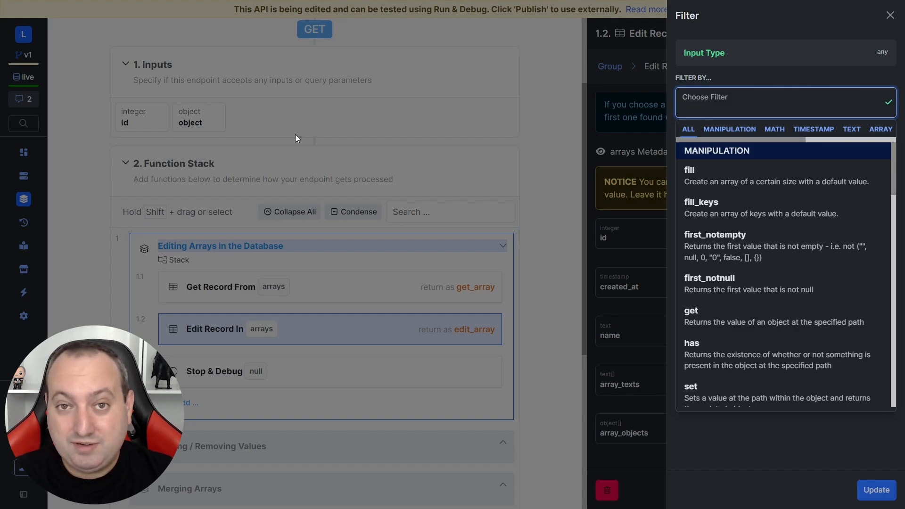
text(p)
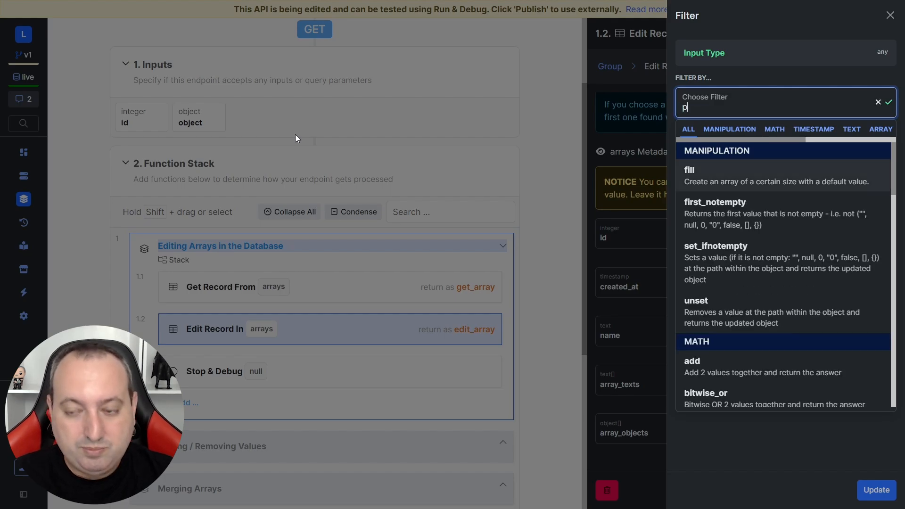
text(ush)
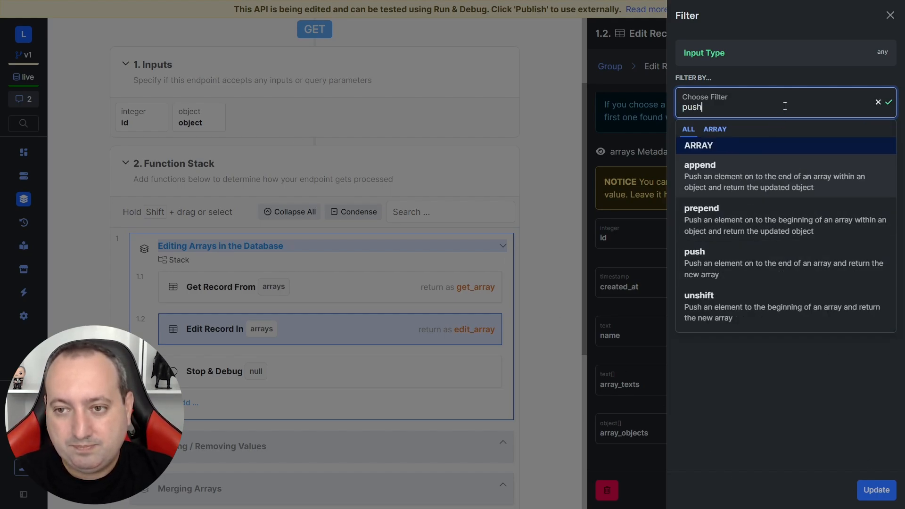
click(695, 252)
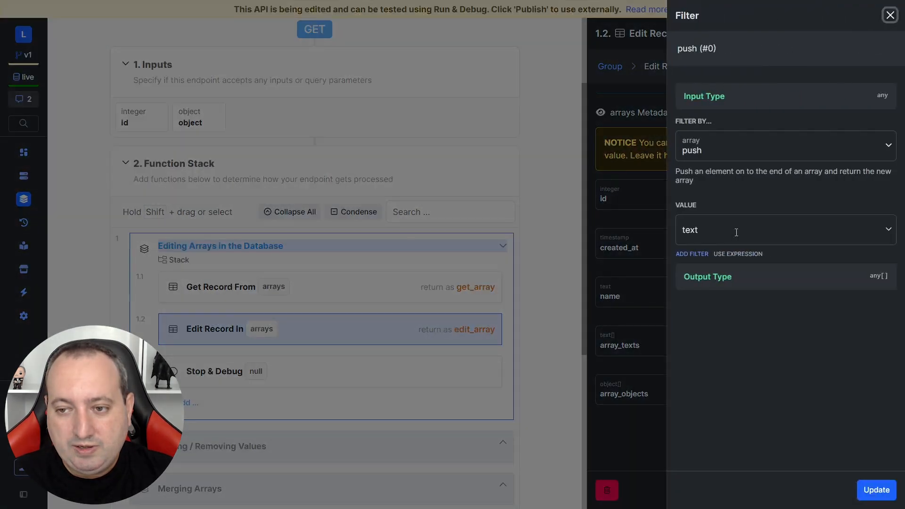
click(780, 230)
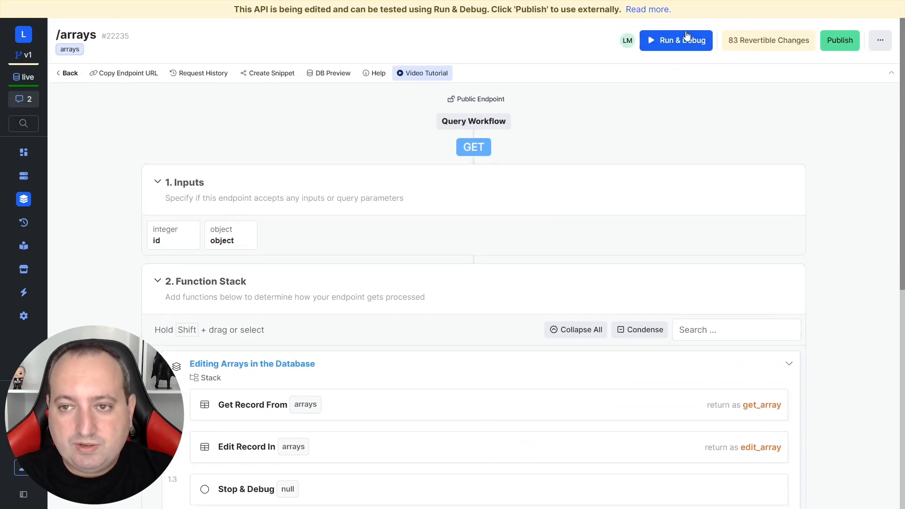
Step: Run the endpoint with id 3 and a cannoli object, then view record 3's array_objects
click(675, 39)
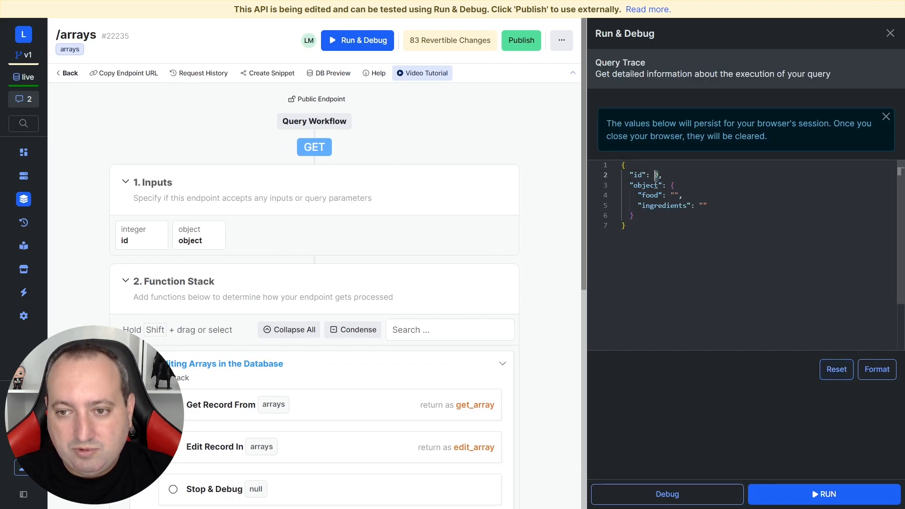
text(3)
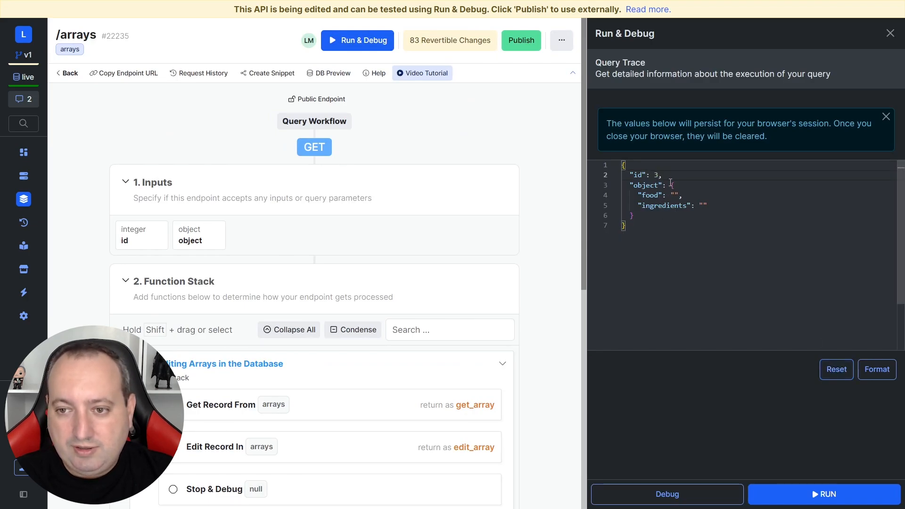
drag(673, 185, 632, 216)
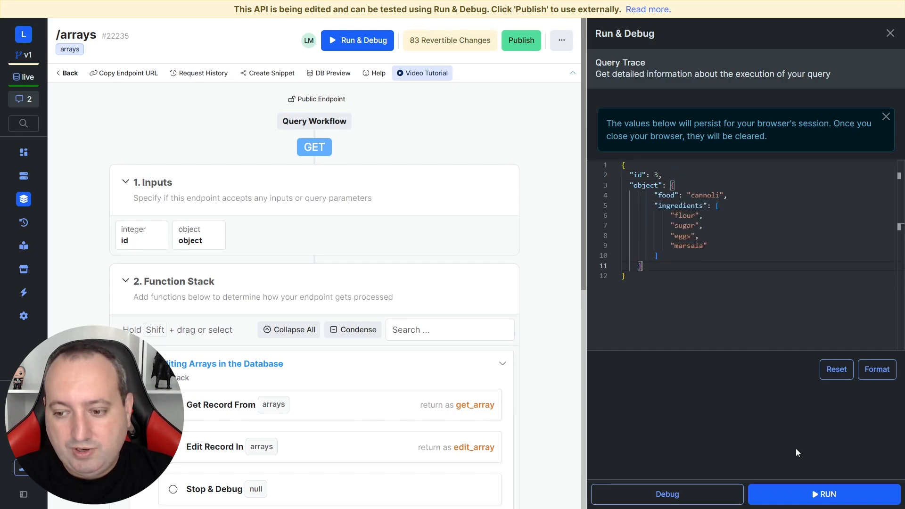
click(824, 494)
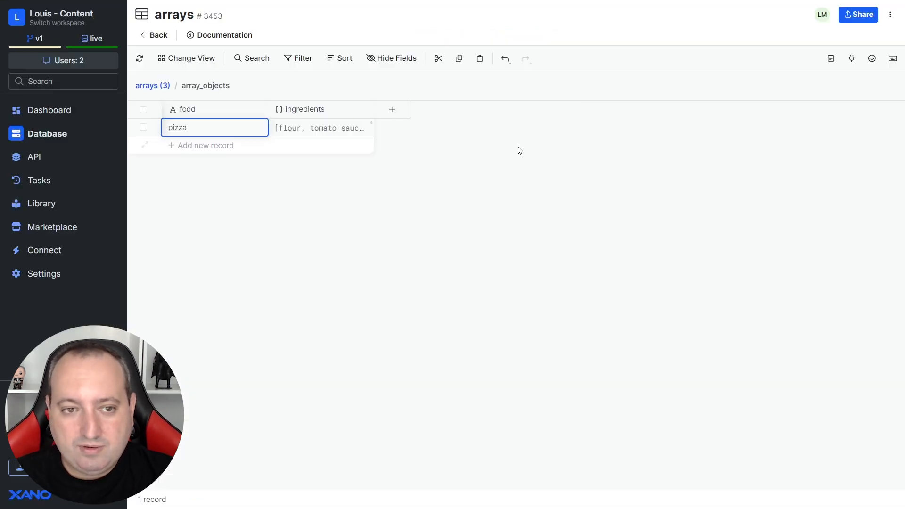
click(140, 59)
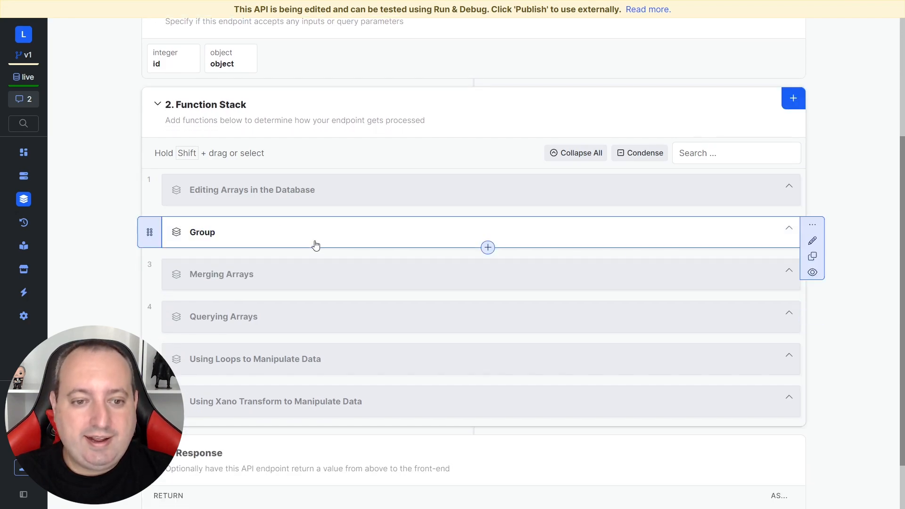
mouse_move(770, 236)
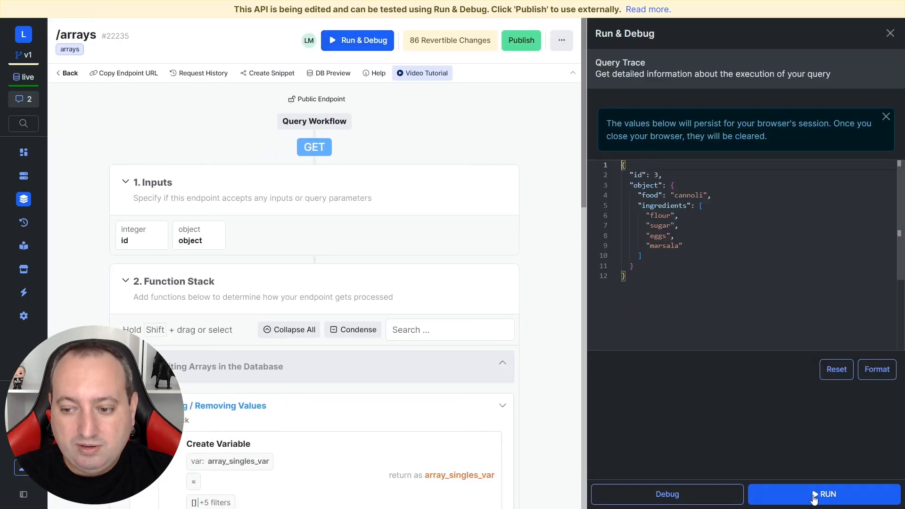
Step: Run the Adding / Removing Values stack, disable its debug stops, and run again
click(828, 494)
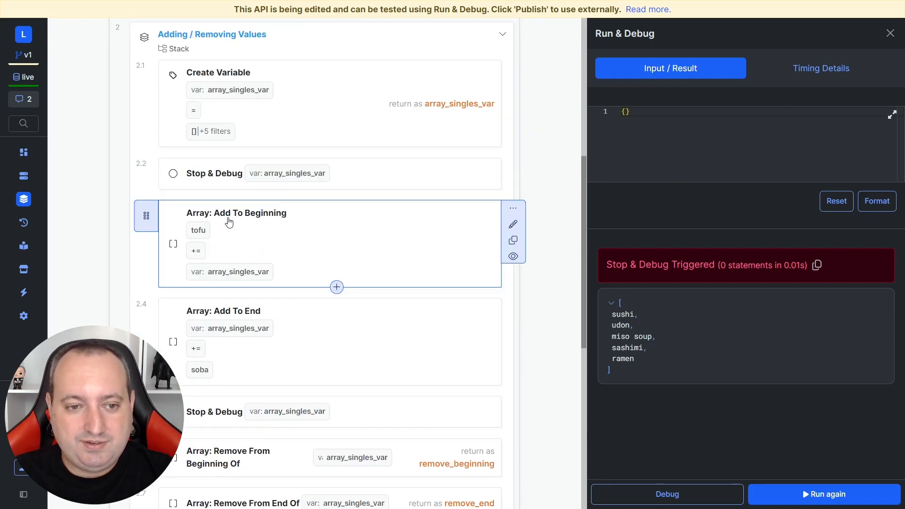
scroll(down, 3)
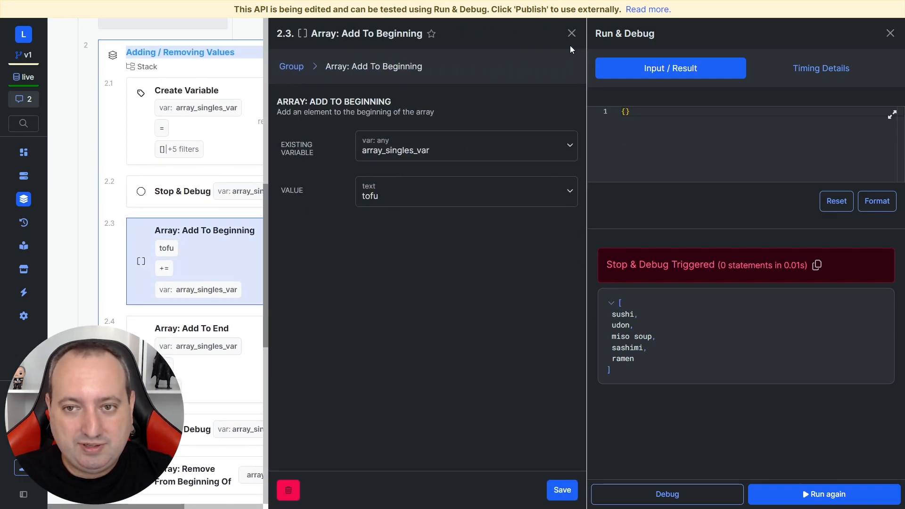
click(191, 328)
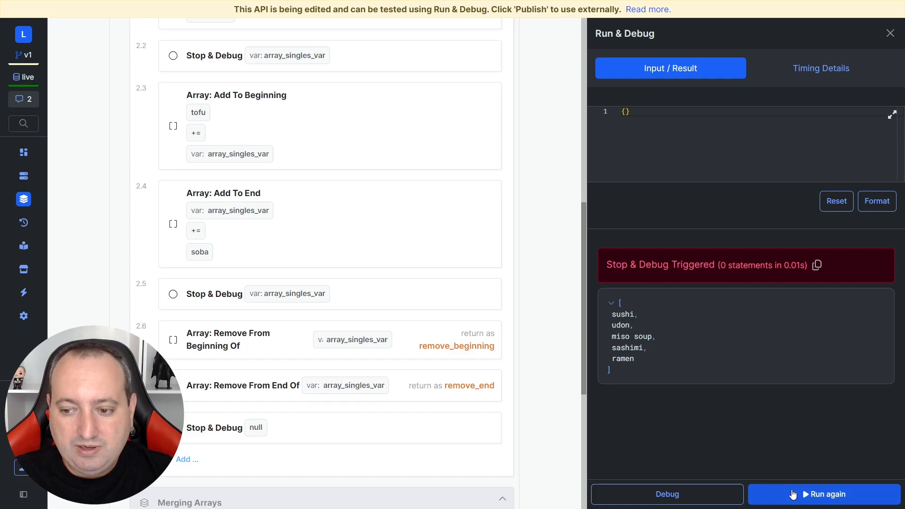
click(823, 494)
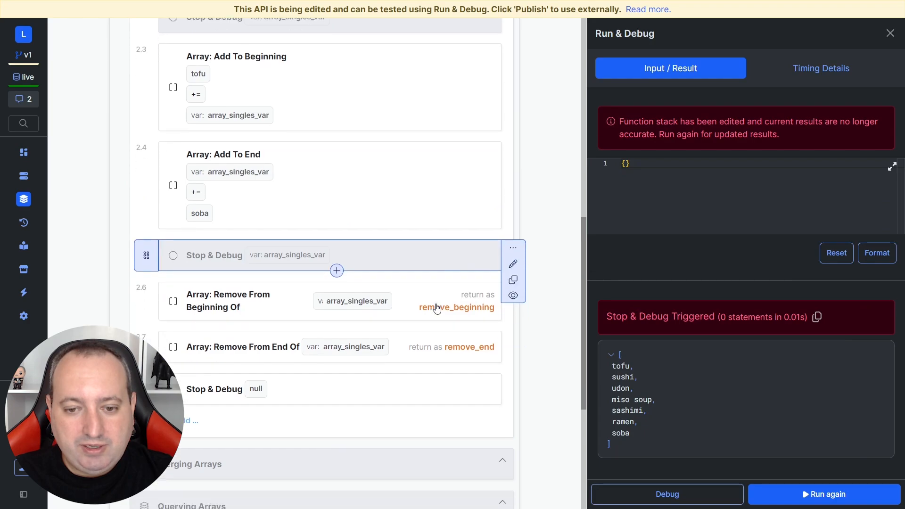
scroll(down, 3)
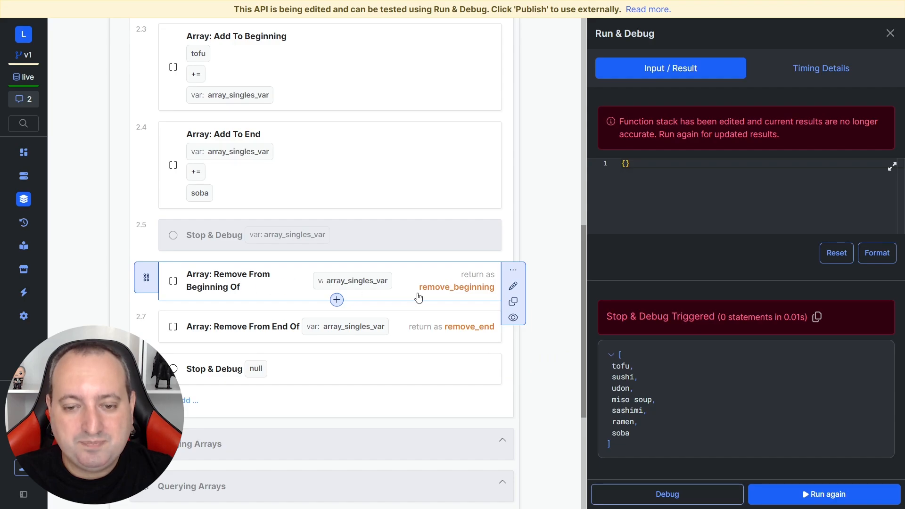
mouse_move(452, 295)
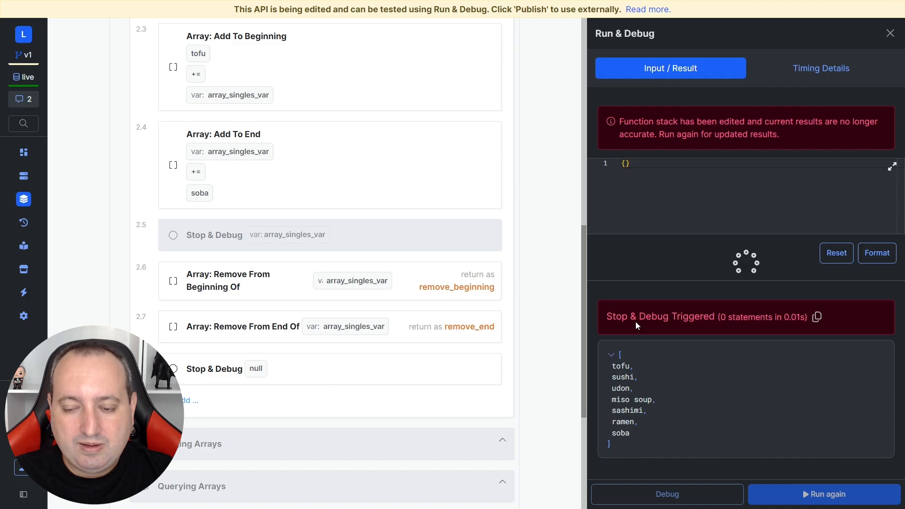
Step: Step through the debugger and expand array_singles_var to see the restored five foods
click(666, 494)
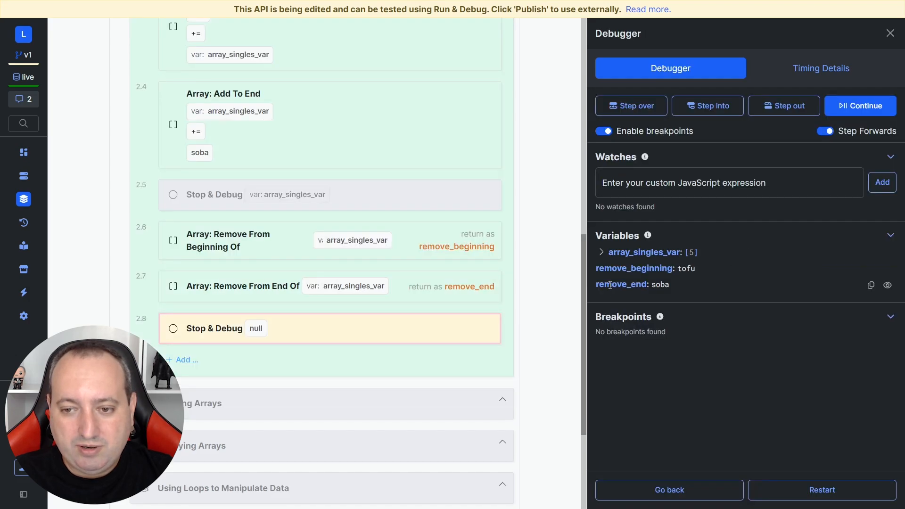
click(601, 252)
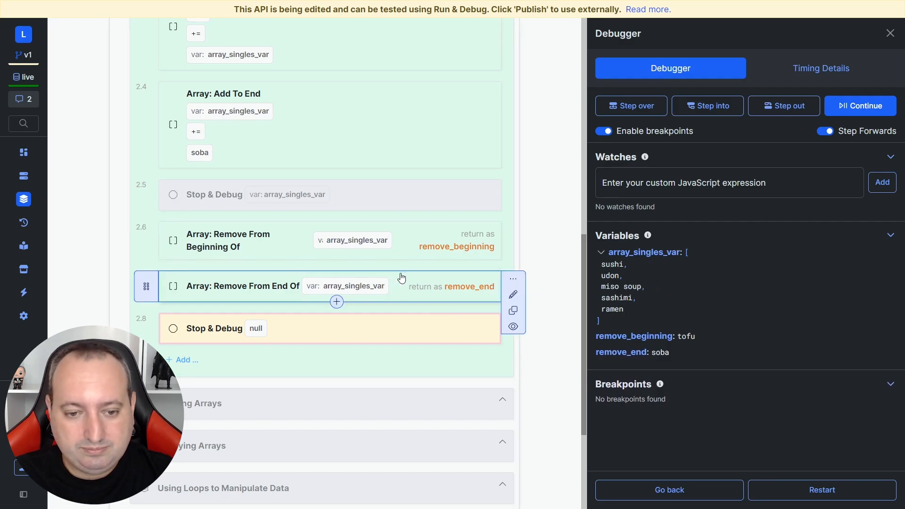
click(889, 33)
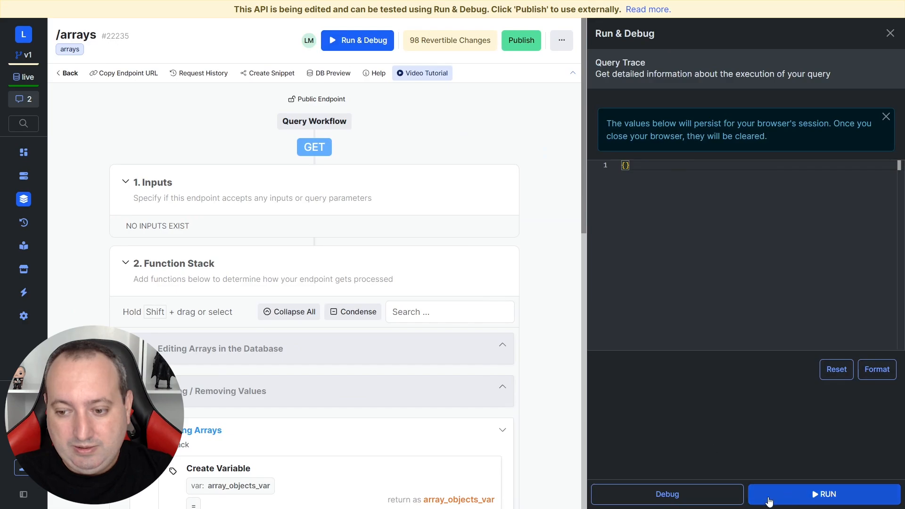
Step: Debug the Merging Arrays stack, then save Array: Merge adding model into array_objects_var
click(824, 494)
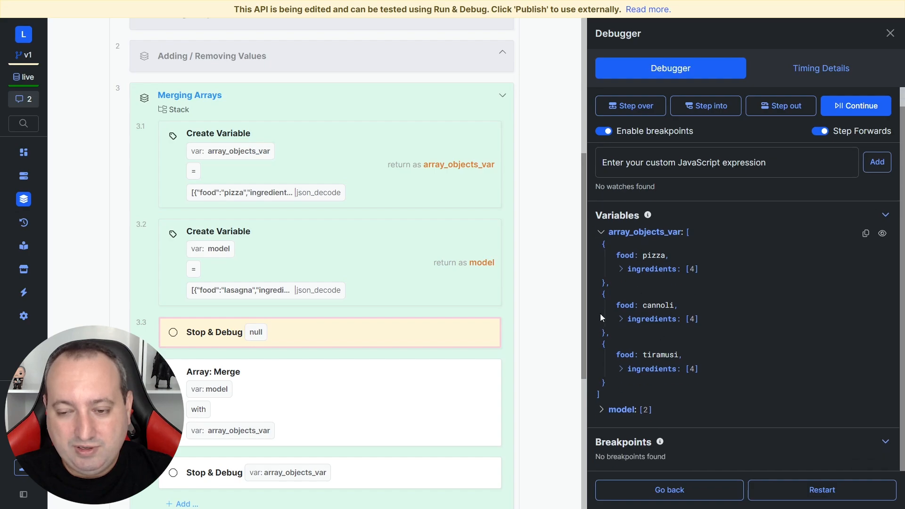
mouse_move(623, 362)
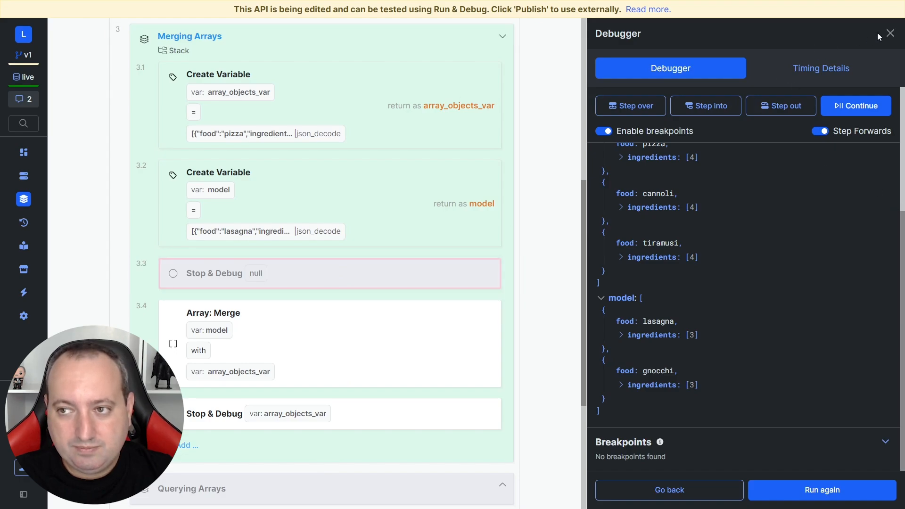
click(891, 33)
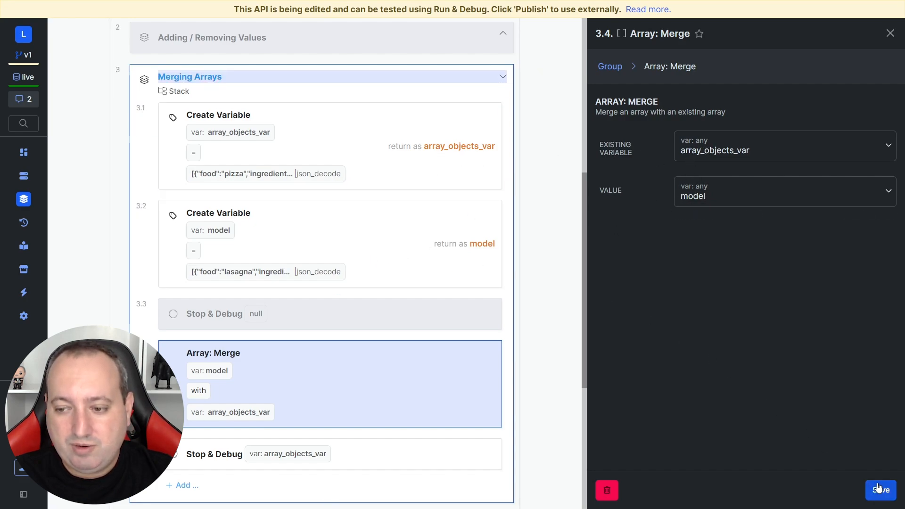
click(880, 490)
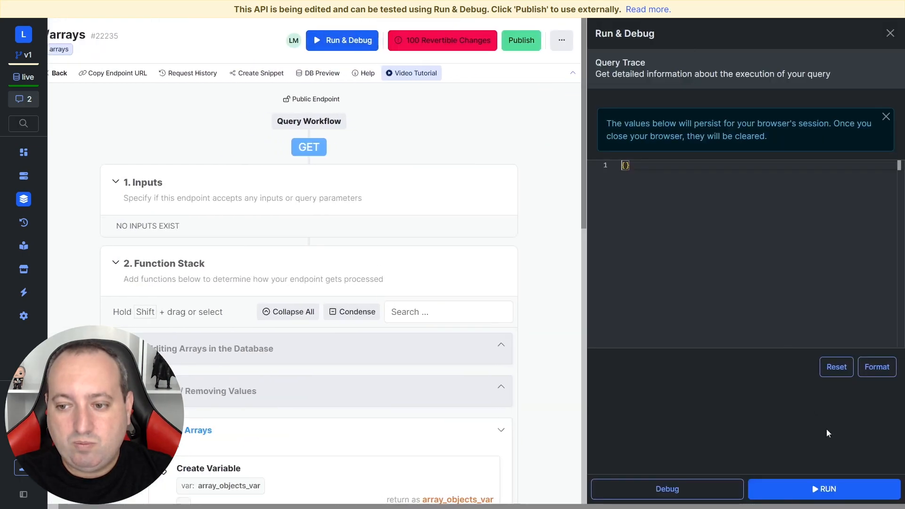
click(824, 493)
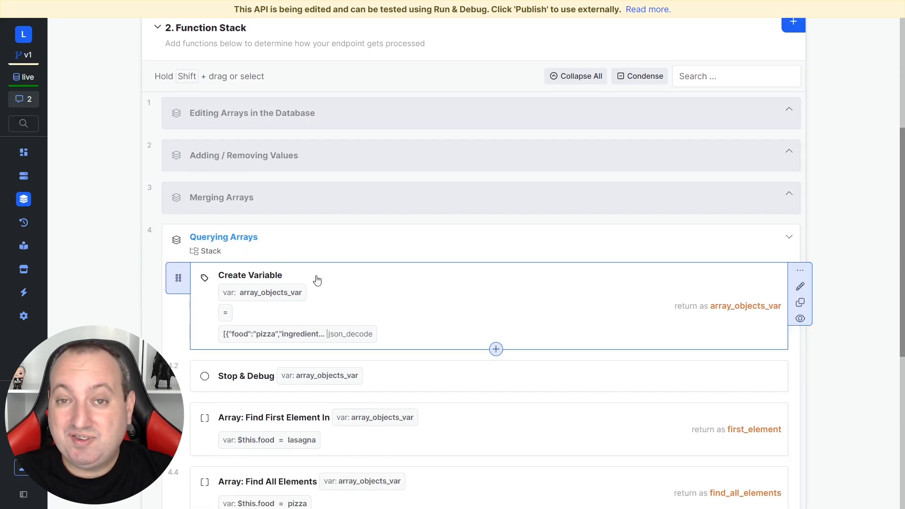
Step: Run the Querying Arrays stack and open the Find First Element step's expression
click(362, 40)
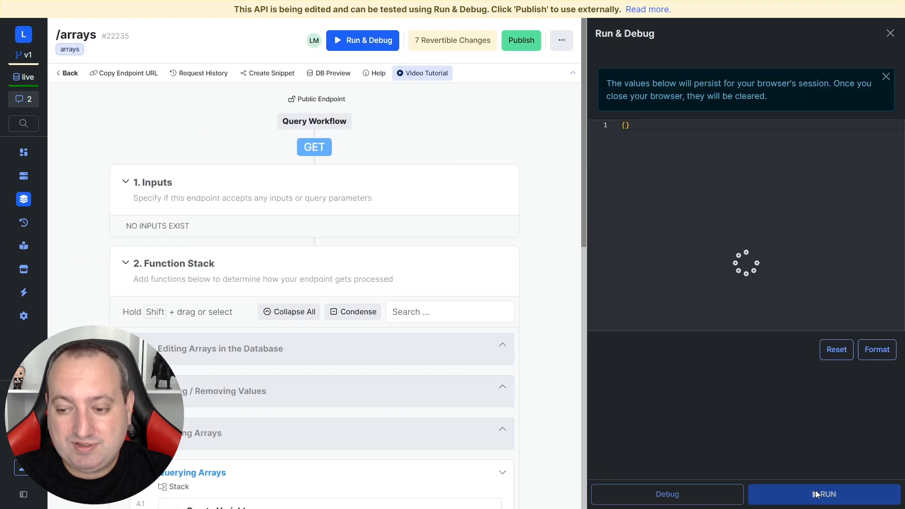
click(824, 494)
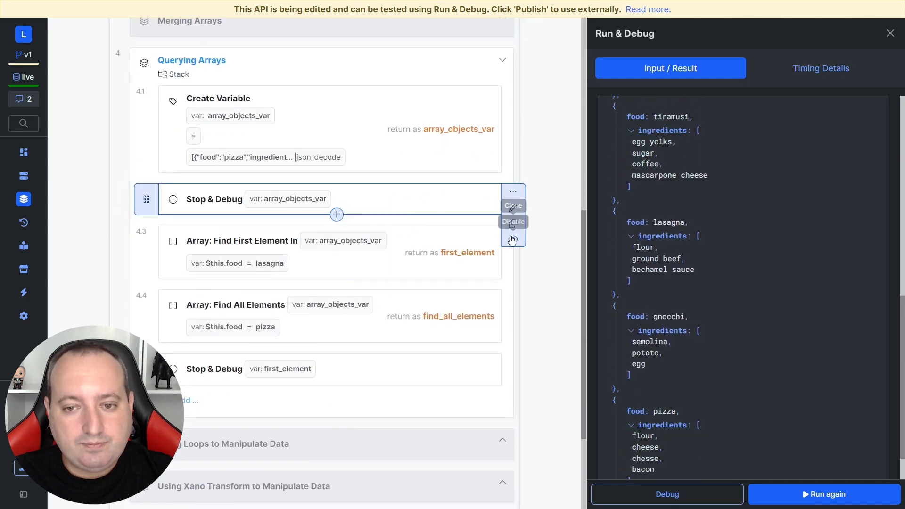
click(513, 221)
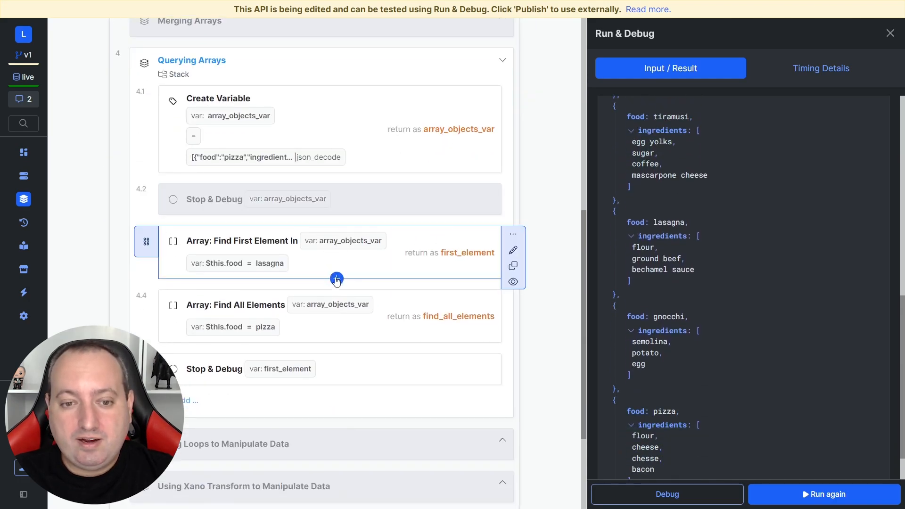
click(336, 279)
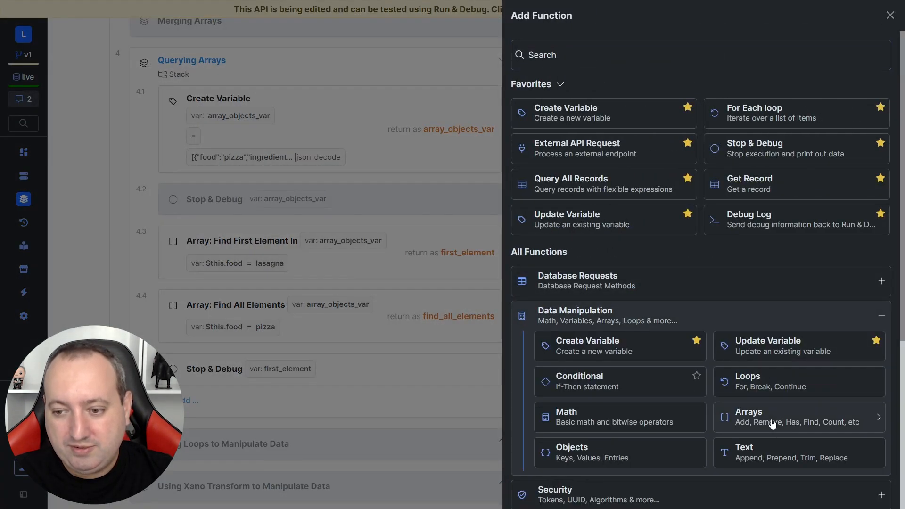
click(747, 417)
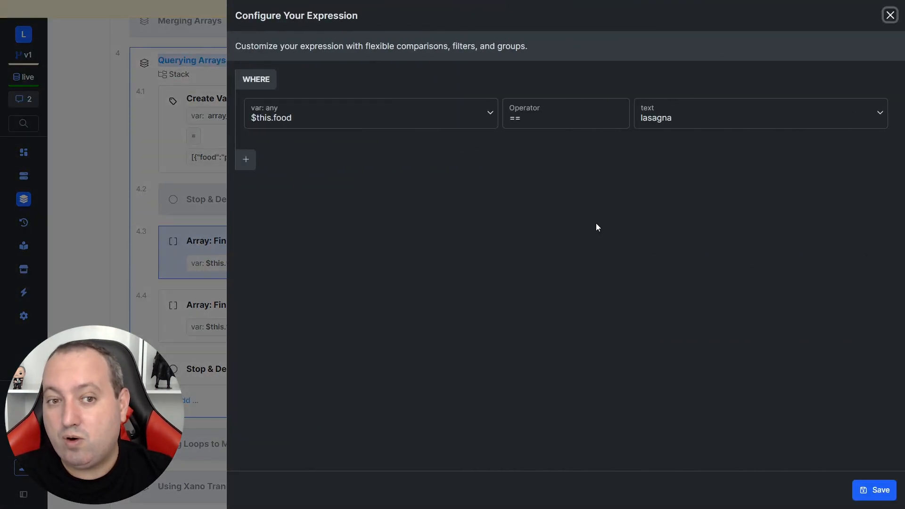
mouse_move(472, 193)
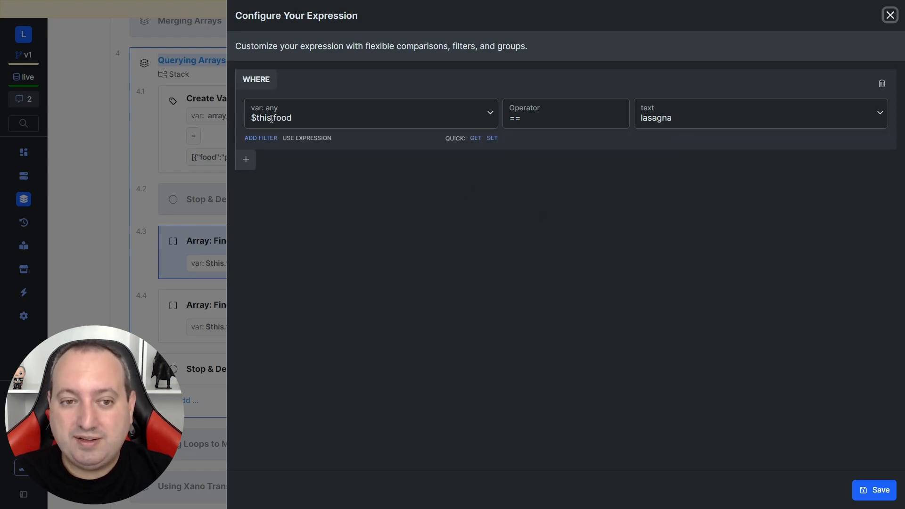
Step: Set the condition to $this.food equals lasagna
click(370, 114)
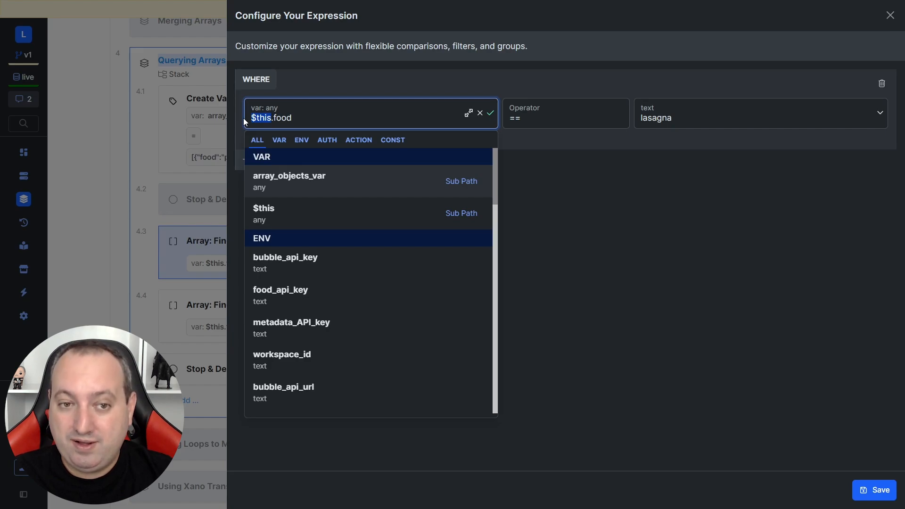
double_click(280, 118)
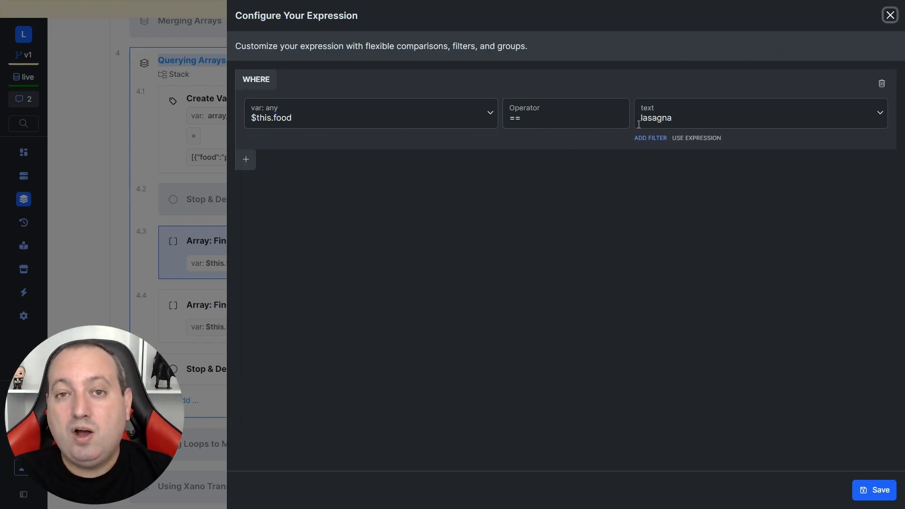
click(369, 114)
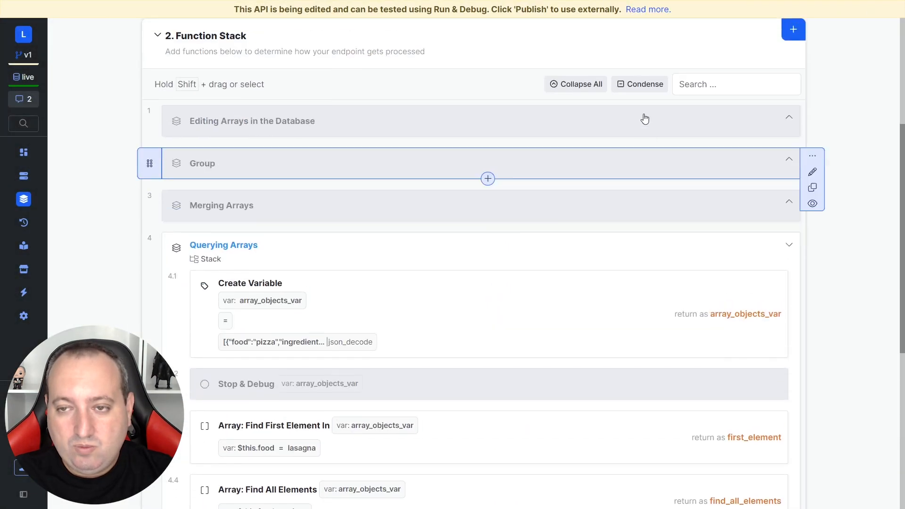
Step: Run the endpoint to return the lasagna entry
click(362, 41)
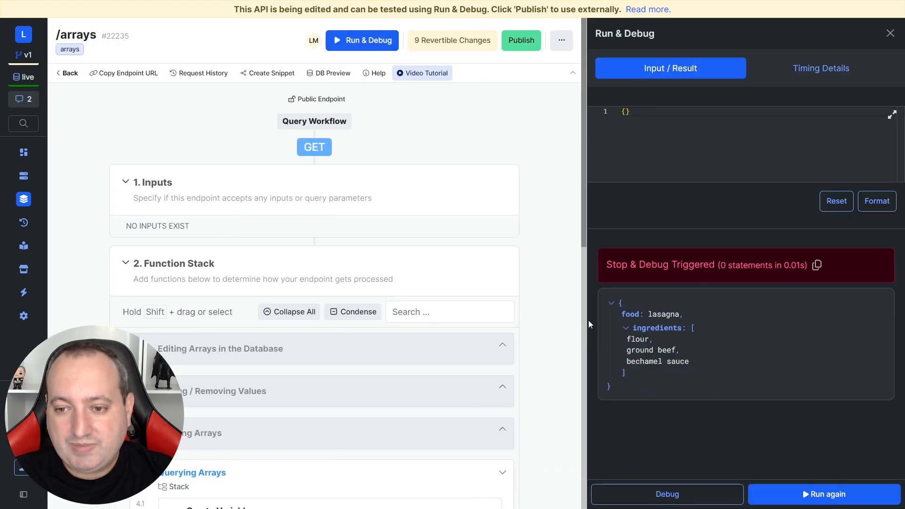
scroll(down, 3)
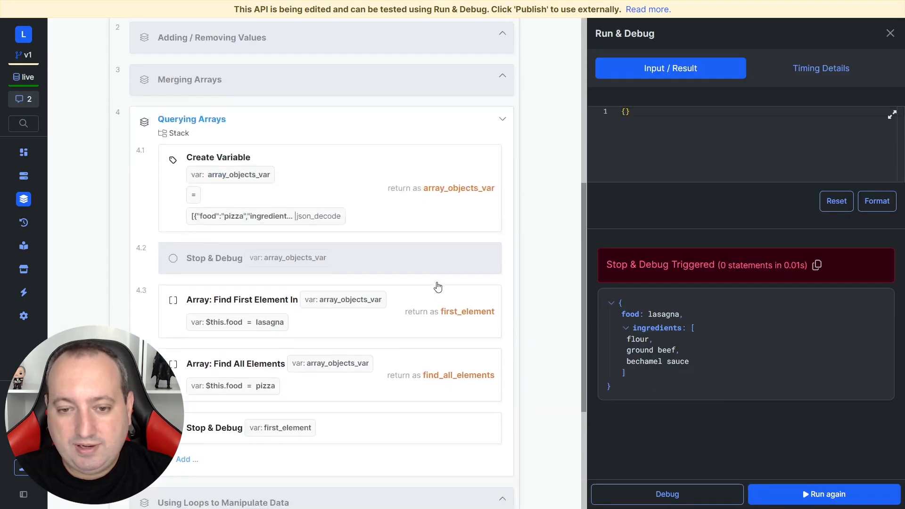
scroll(down, 3)
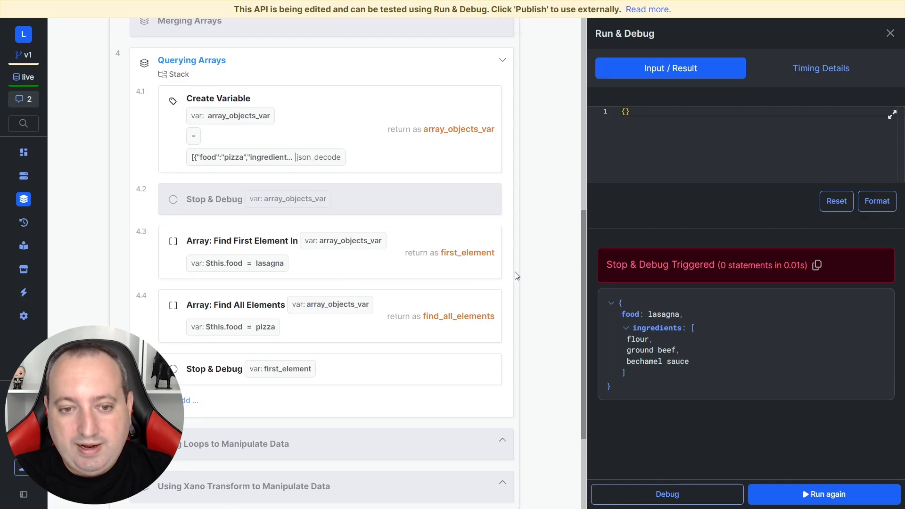
Step: Keep Find All Elements matching pizza and make the final Stop & Debug output find_all_elements
click(236, 305)
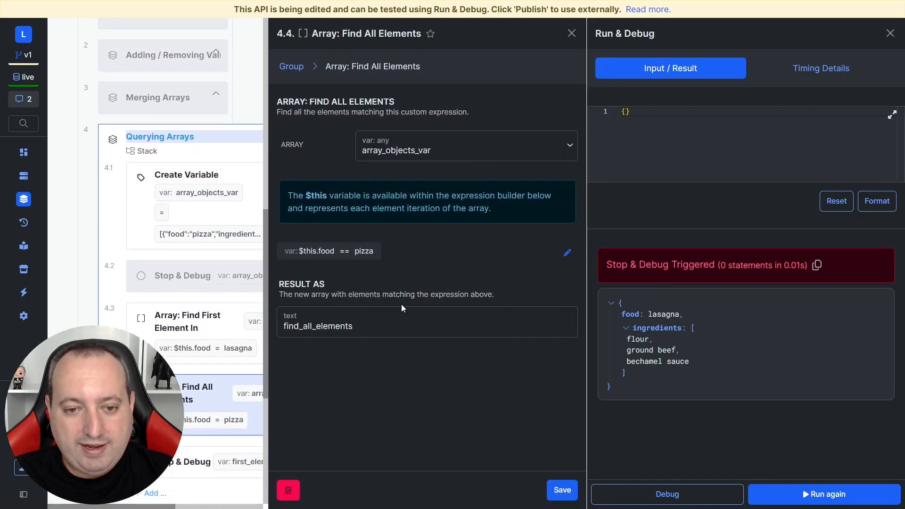
mouse_move(366, 89)
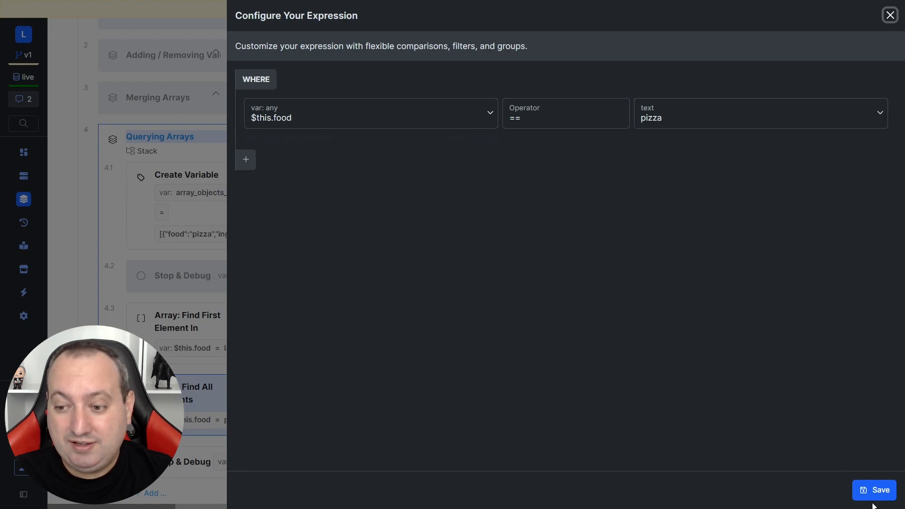
click(876, 490)
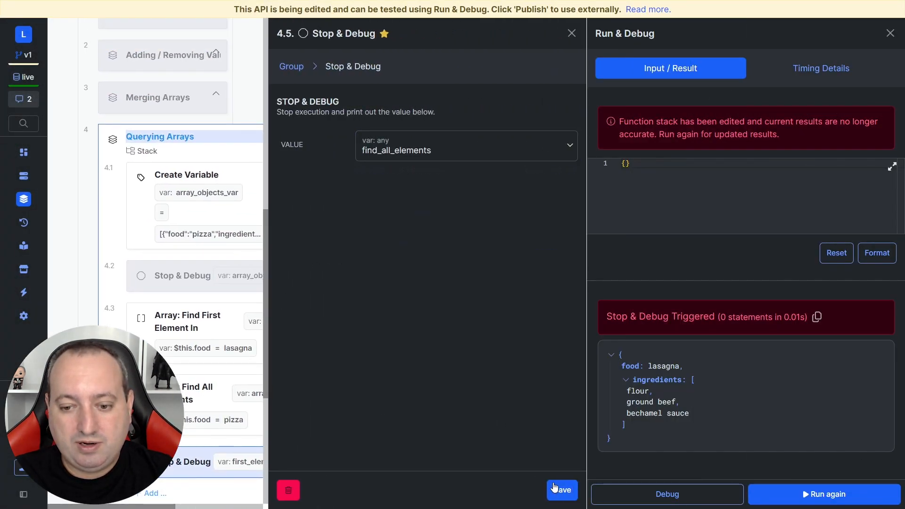
click(561, 489)
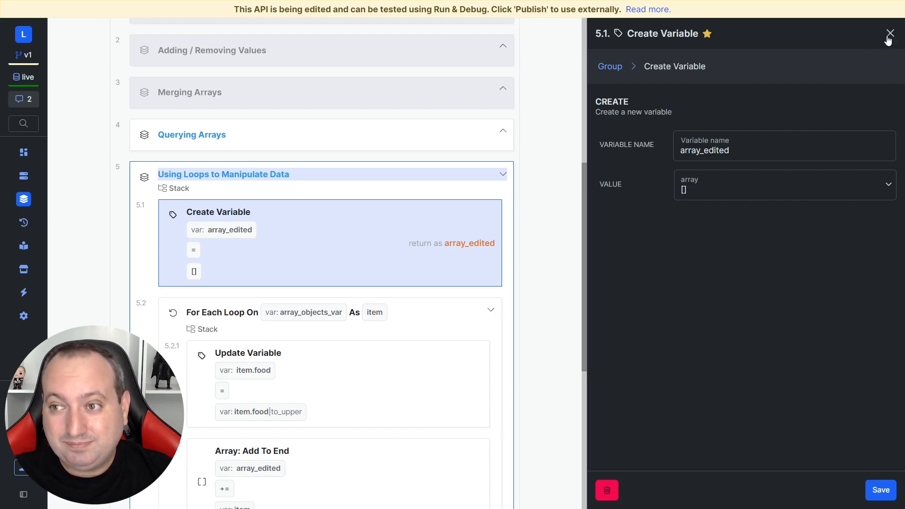
Step: Review the For Each loop, the uppercase Update Variable and the Add To End on array_edited
click(890, 33)
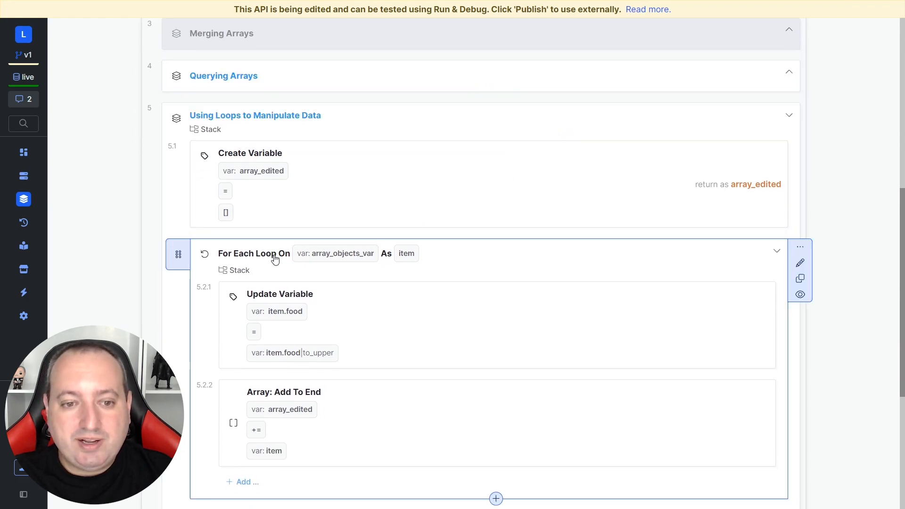
click(253, 254)
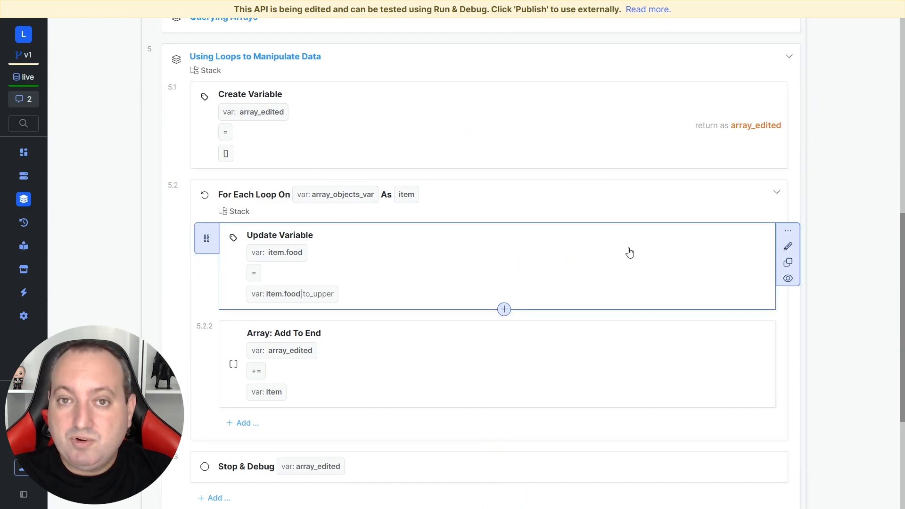
click(279, 235)
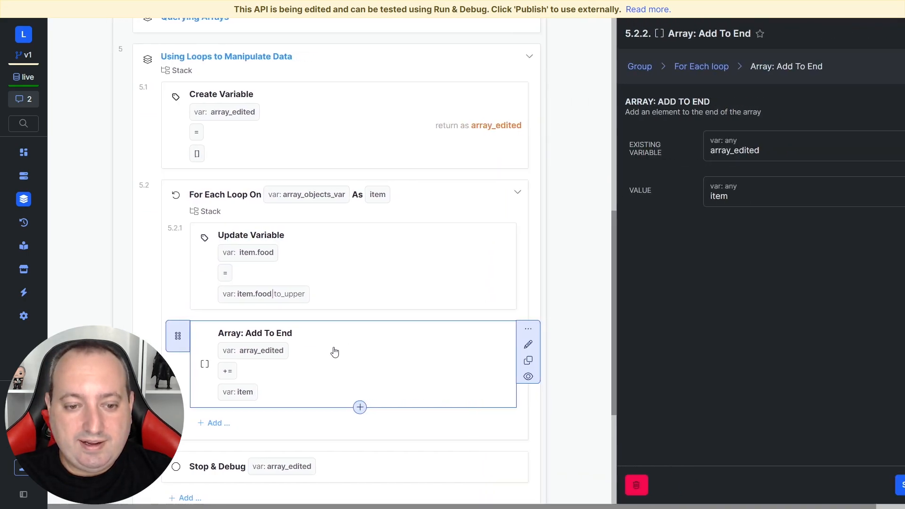
click(334, 362)
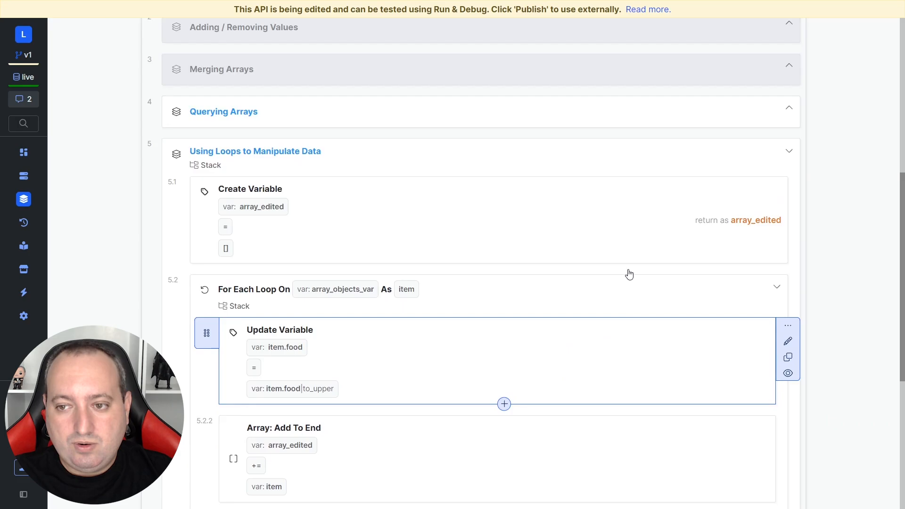
Step: Run the loop stack to return the uppercase food names
click(359, 41)
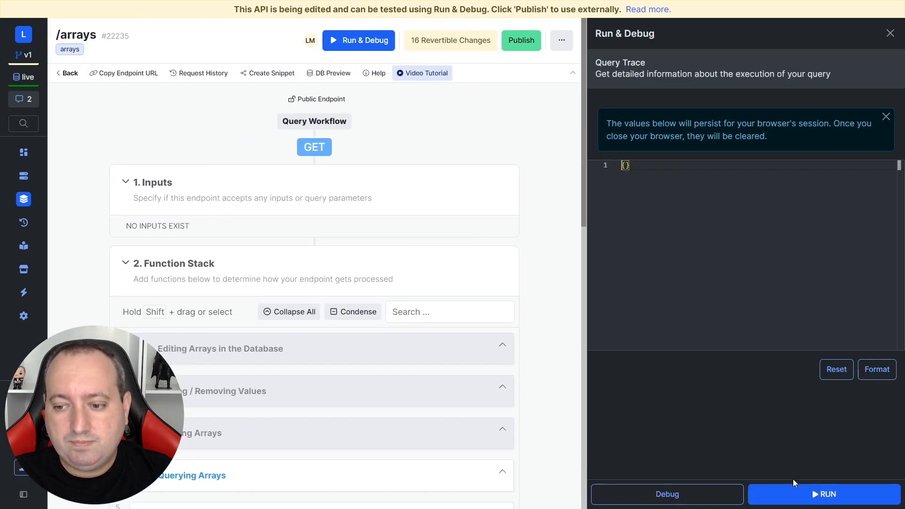
click(827, 494)
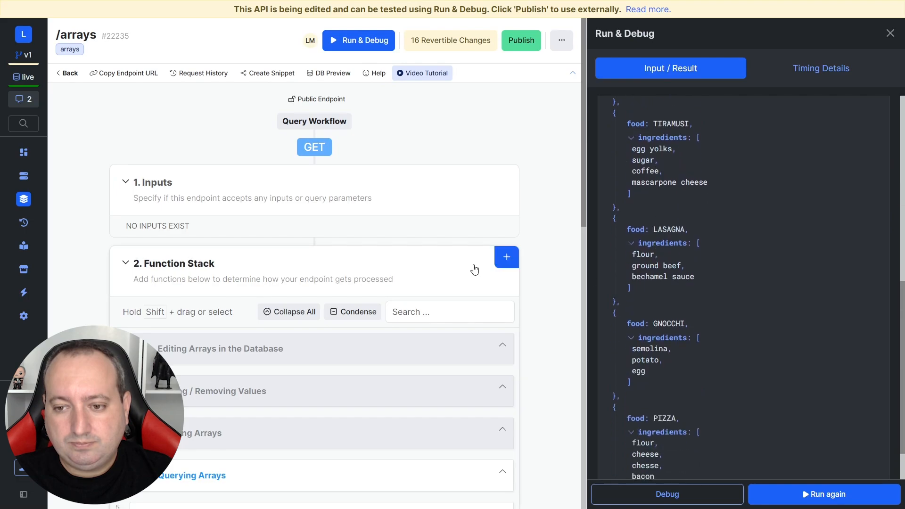
scroll(down, 3)
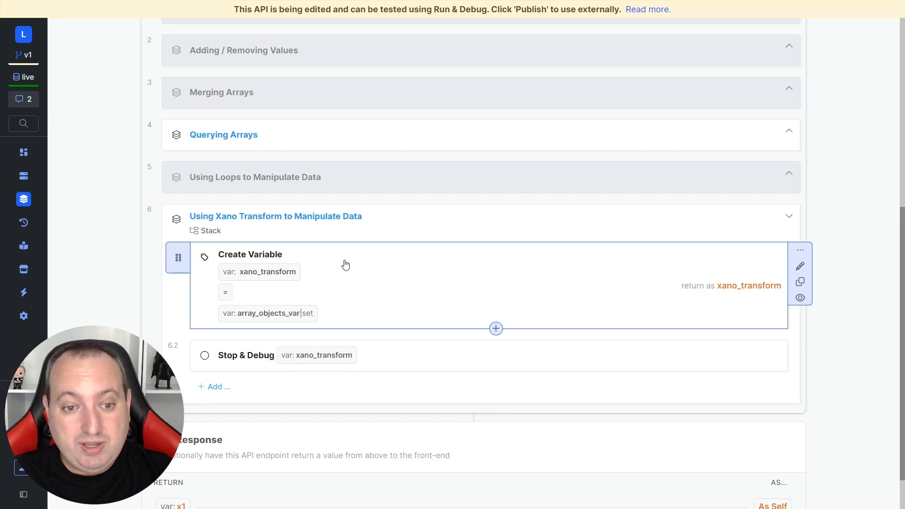
Step: Open the Create Variable xano_transform step built from array_objects_var
click(249, 254)
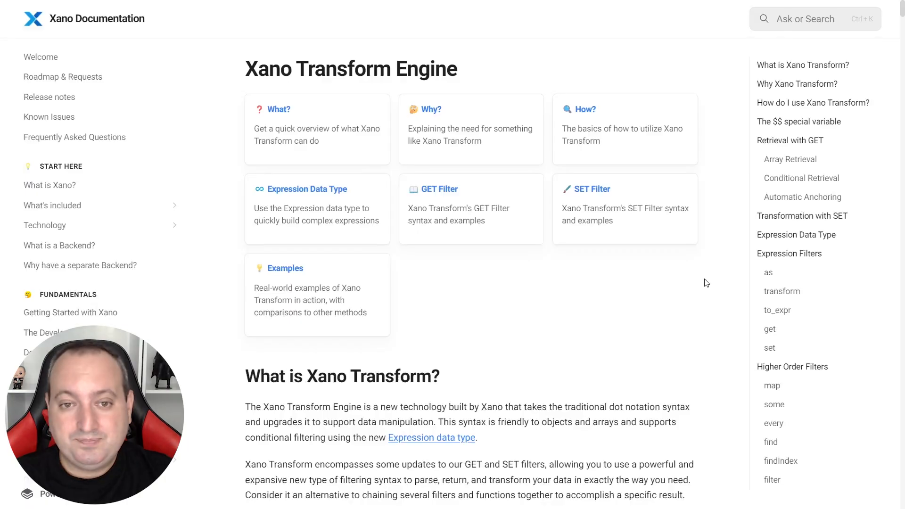
mouse_move(474, 215)
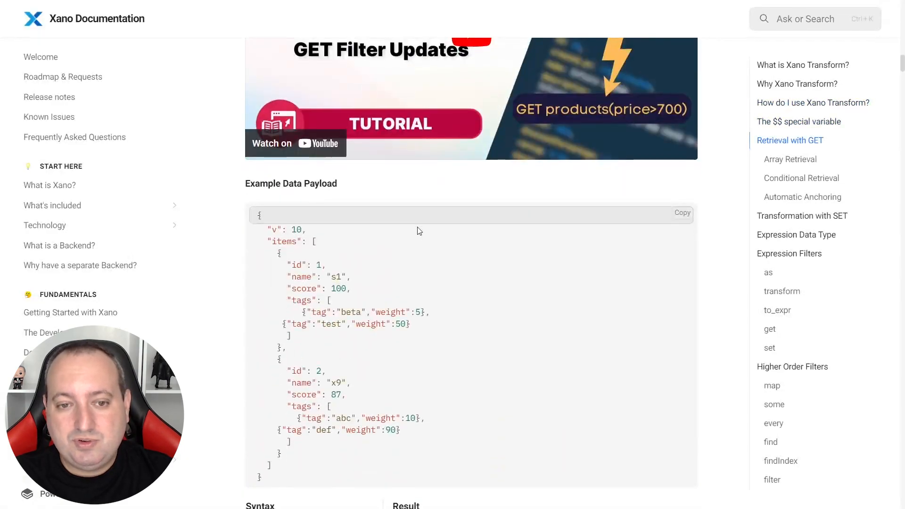
Step: Scroll the Xano Transform Engine guide to the Retrieval with GET example payload
scroll(down, 3)
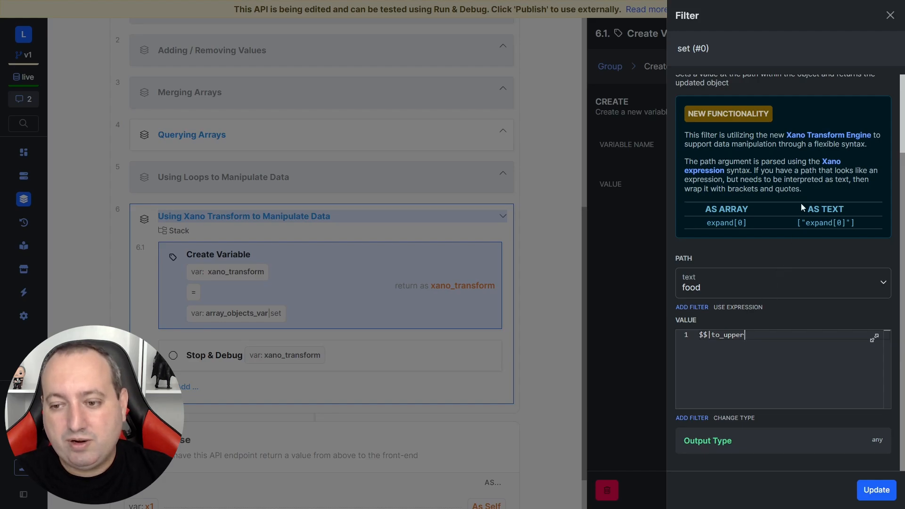
Step: Confirm the set filter (food = $$|to_upper) and run, returning TIRAMISU, LASAGNA etc. in uppercase
click(889, 15)
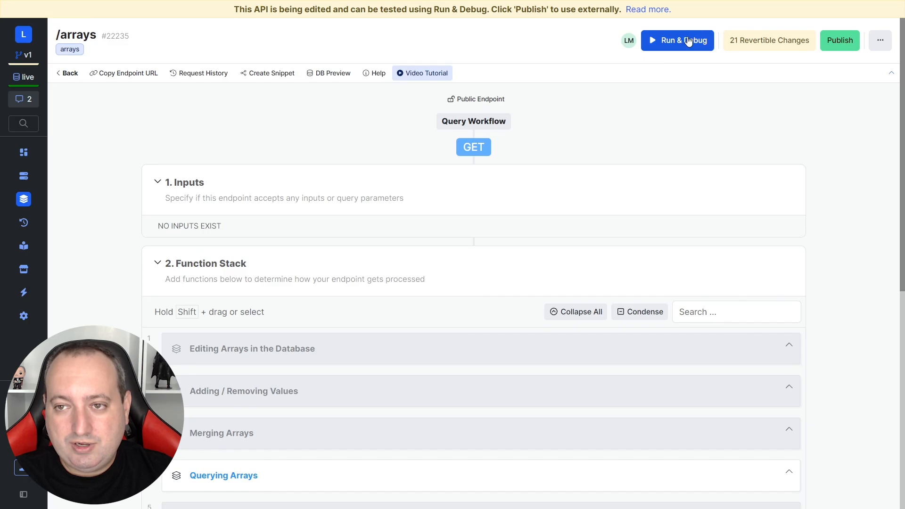
click(677, 40)
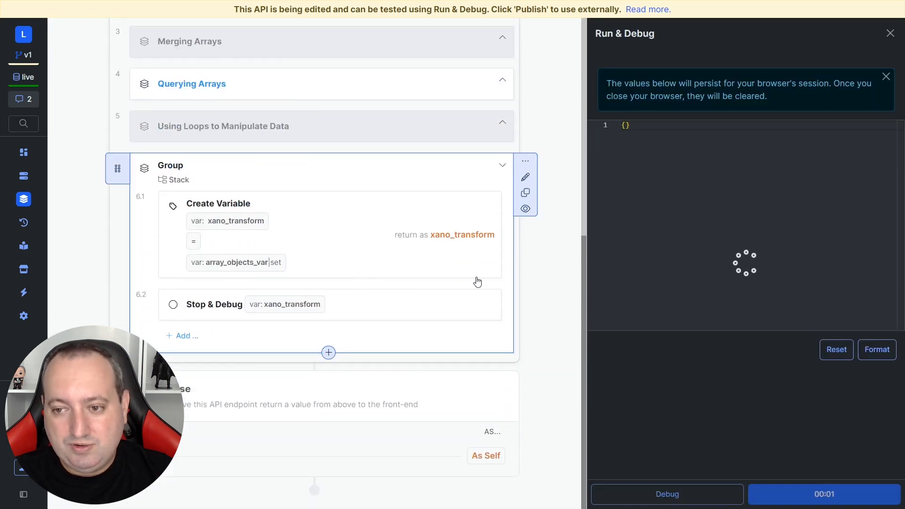
click(667, 495)
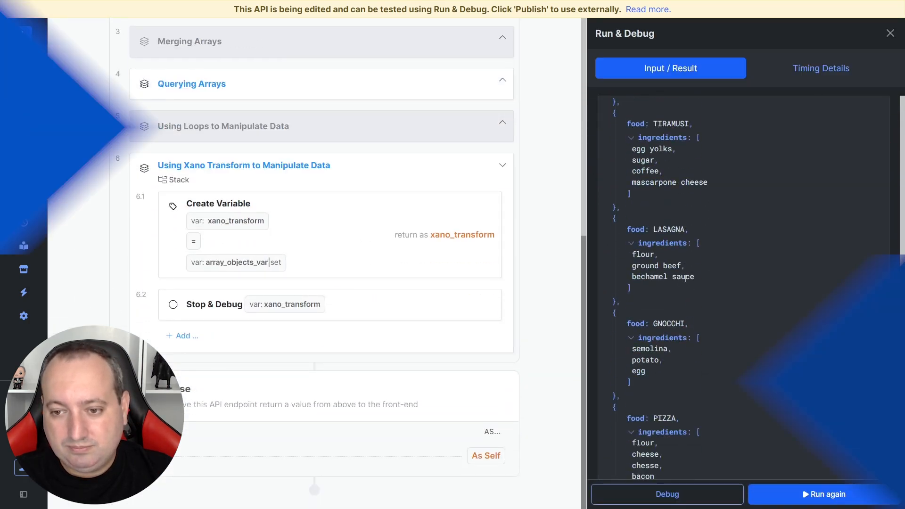